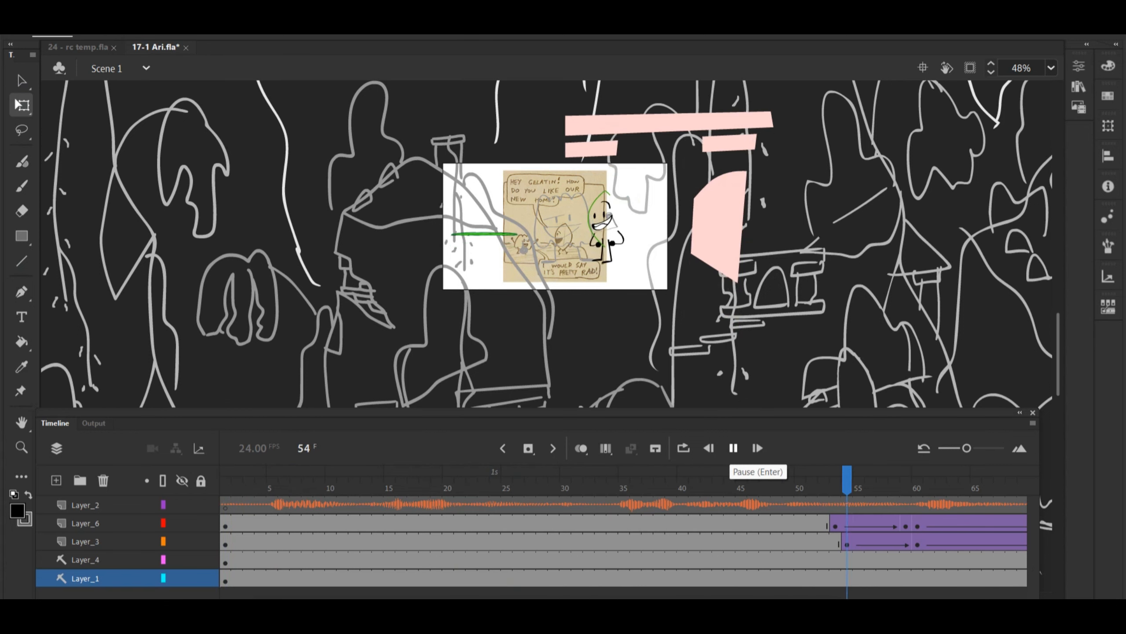
Play the 17-1 Ari scene, then the 17-2 kafi scene past frame 530 to the high-five.
{"action": "left_click", "coordinate": [734, 448]}
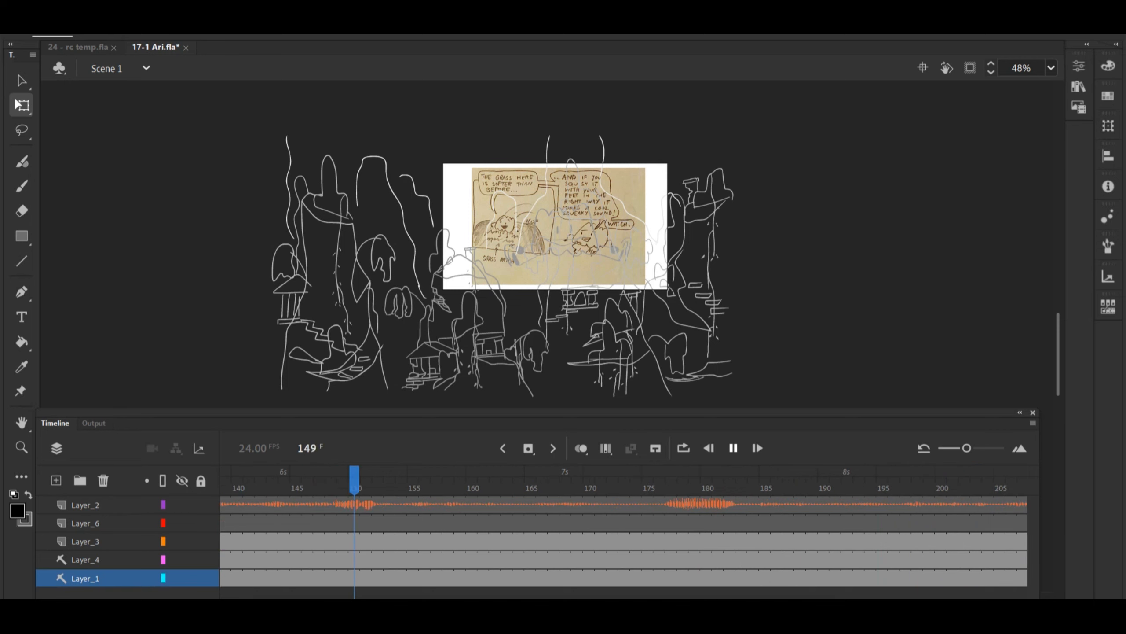
{"action": "left_click", "coordinate": [917, 487]}
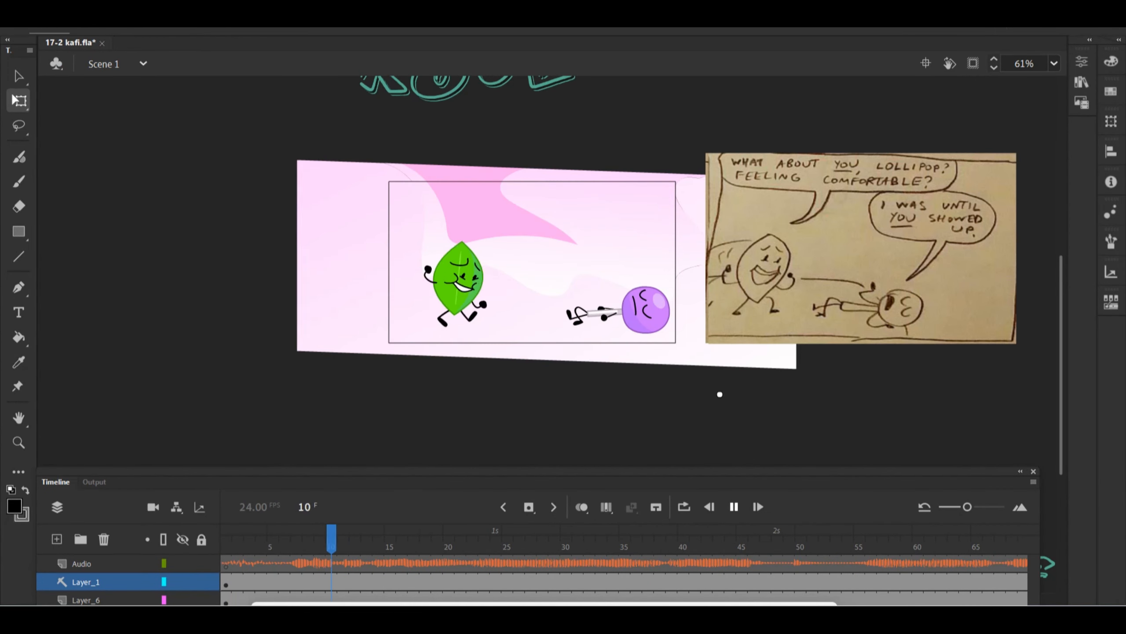
{"action": "left_click", "coordinate": [759, 507]}
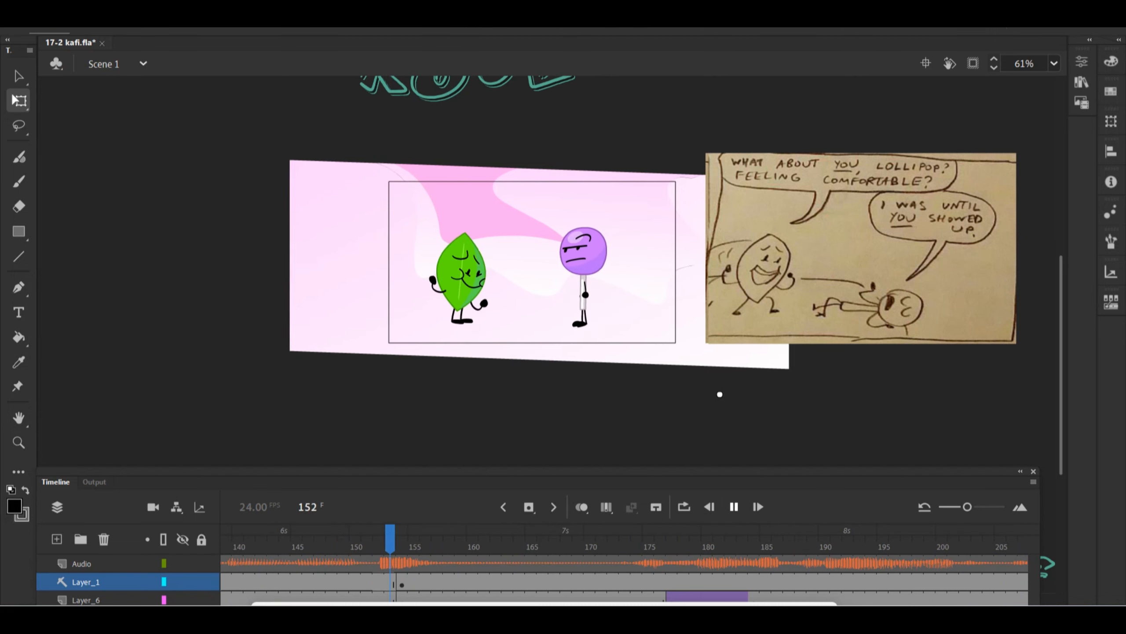
{"action": "left_click", "coordinate": [941, 535]}
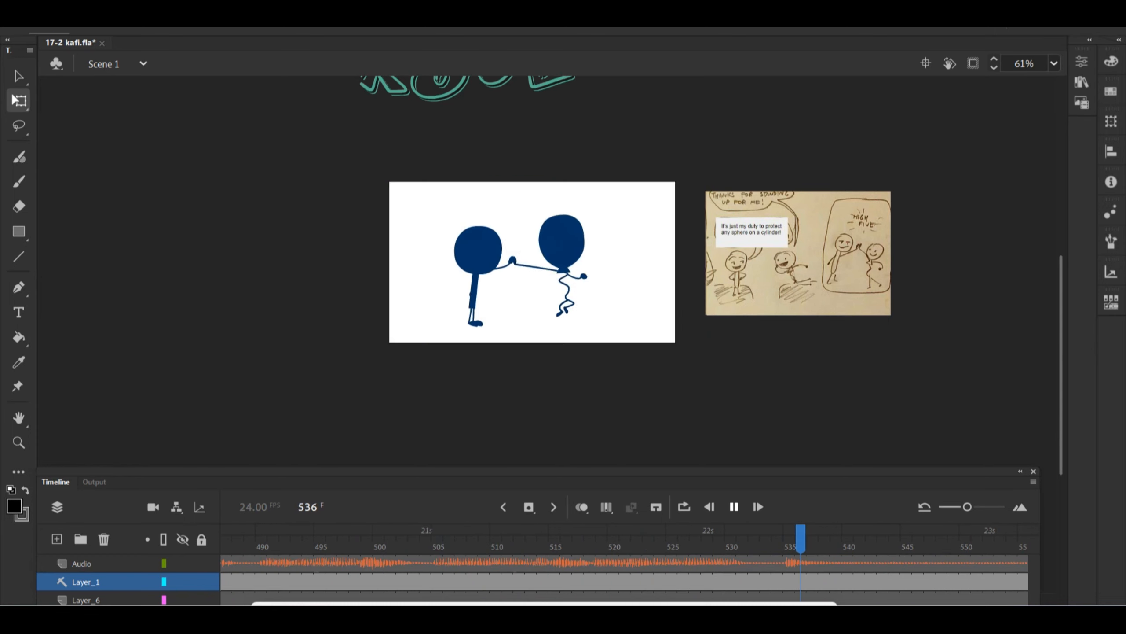
Play the 17-3 ricktoons scene, then start the 17-4 bokbokchoy scene playing.
{"action": "left_click", "coordinate": [157, 39]}
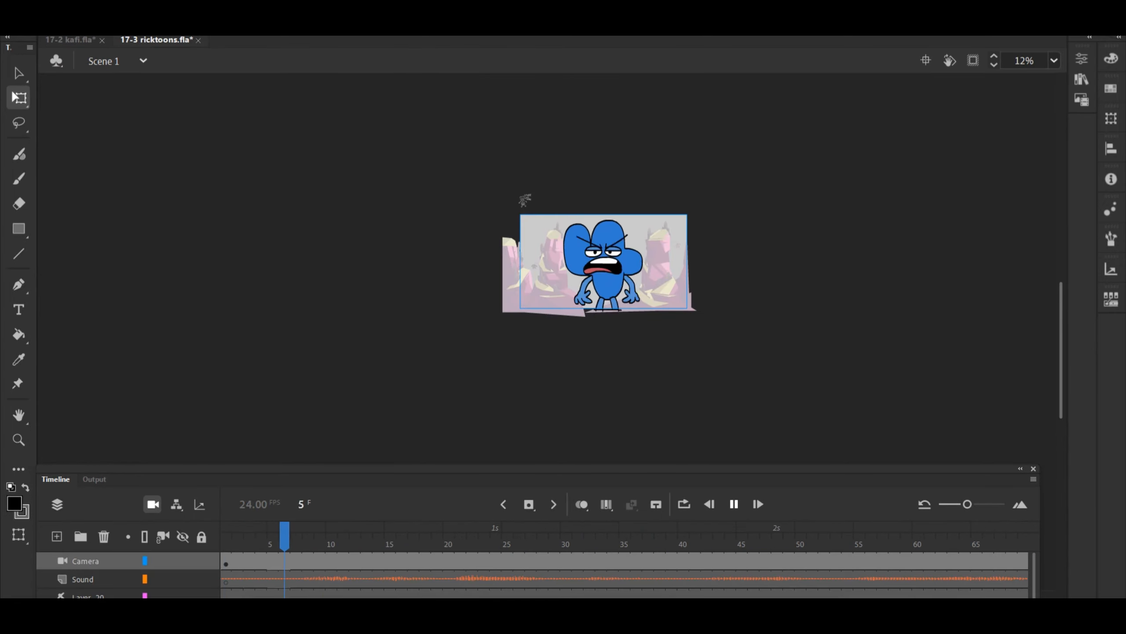
{"action": "left_click", "coordinate": [733, 504]}
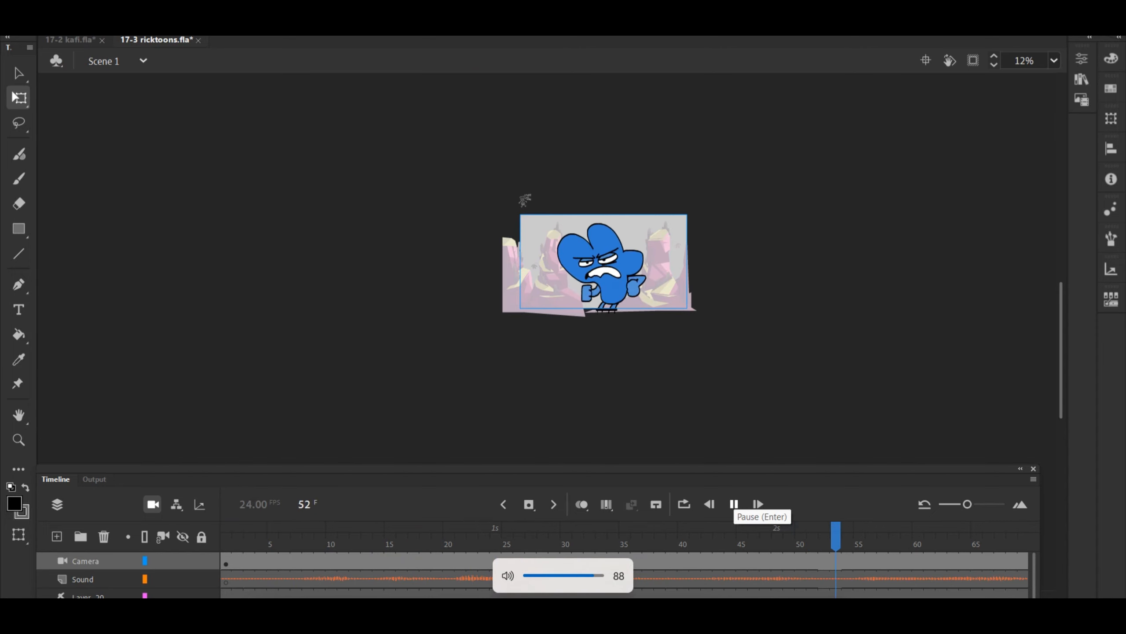
{"action": "left_click", "coordinate": [733, 503]}
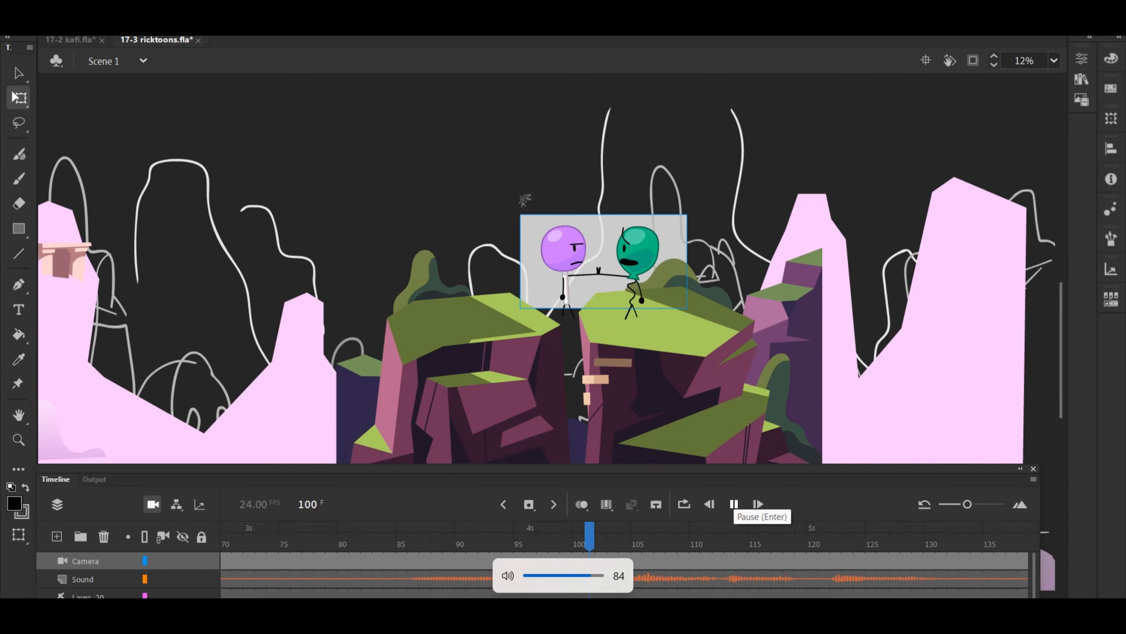
{"action": "left_click", "coordinate": [733, 503]}
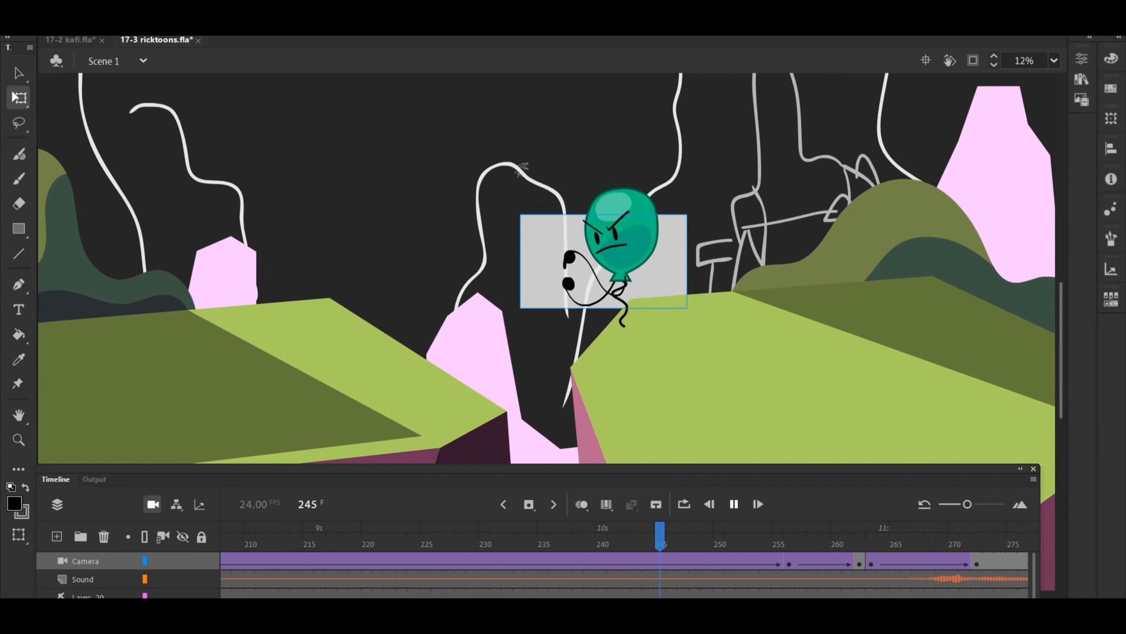
{"action": "left_click", "coordinate": [733, 503]}
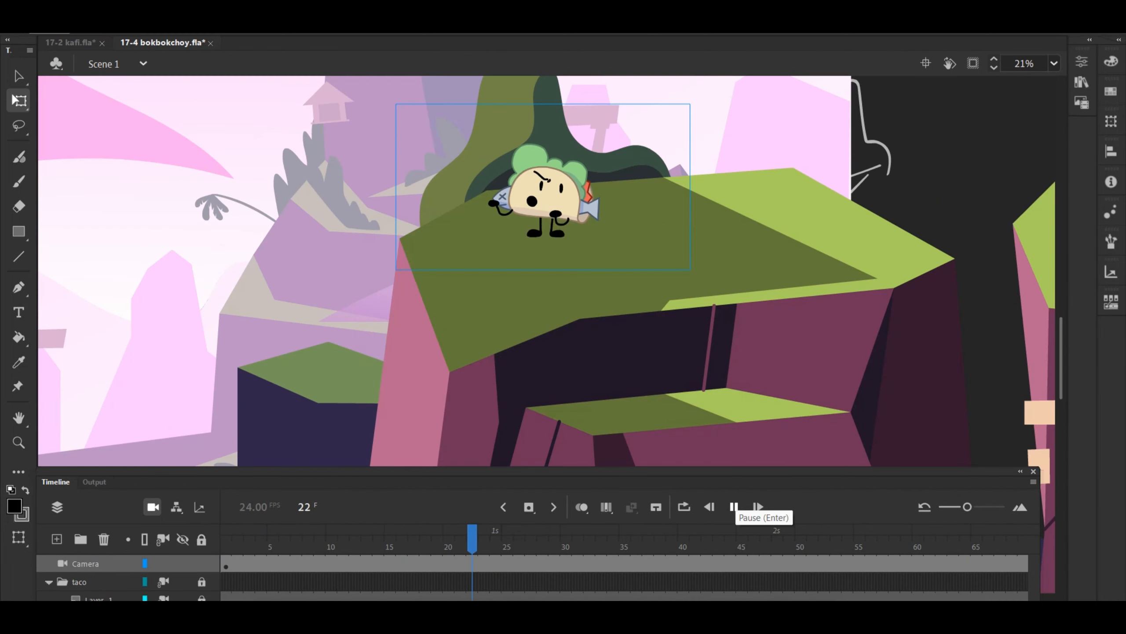
Play 17-4 bokbokchoy past frame 350, then start 17-5 RedBreloom playing.
{"action": "left_click", "coordinate": [757, 506]}
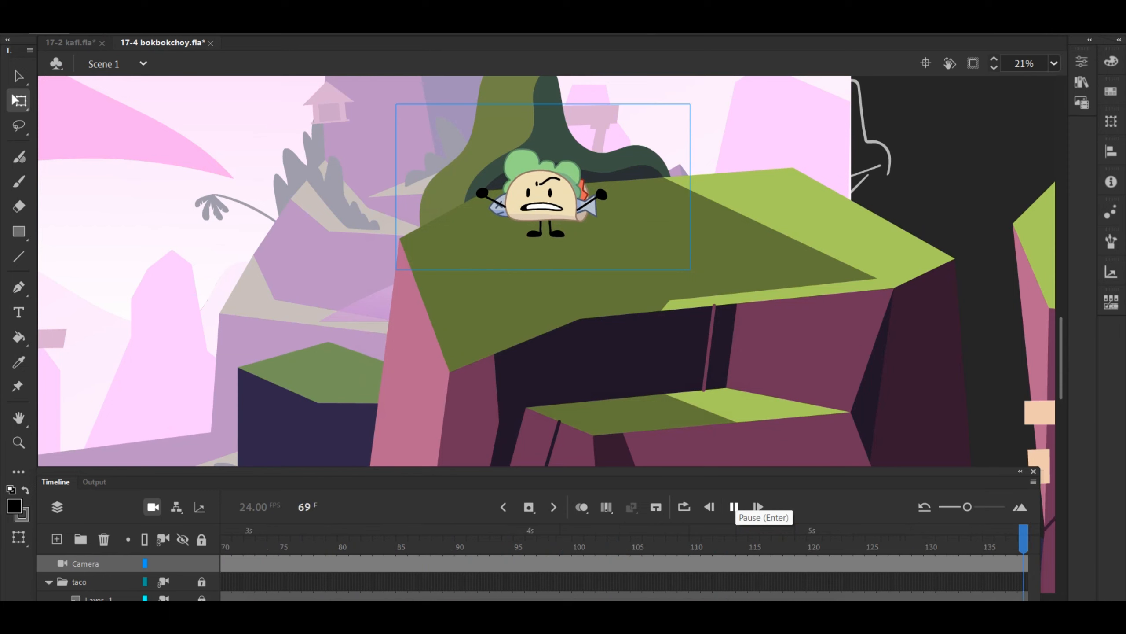
{"action": "left_click", "coordinate": [757, 506]}
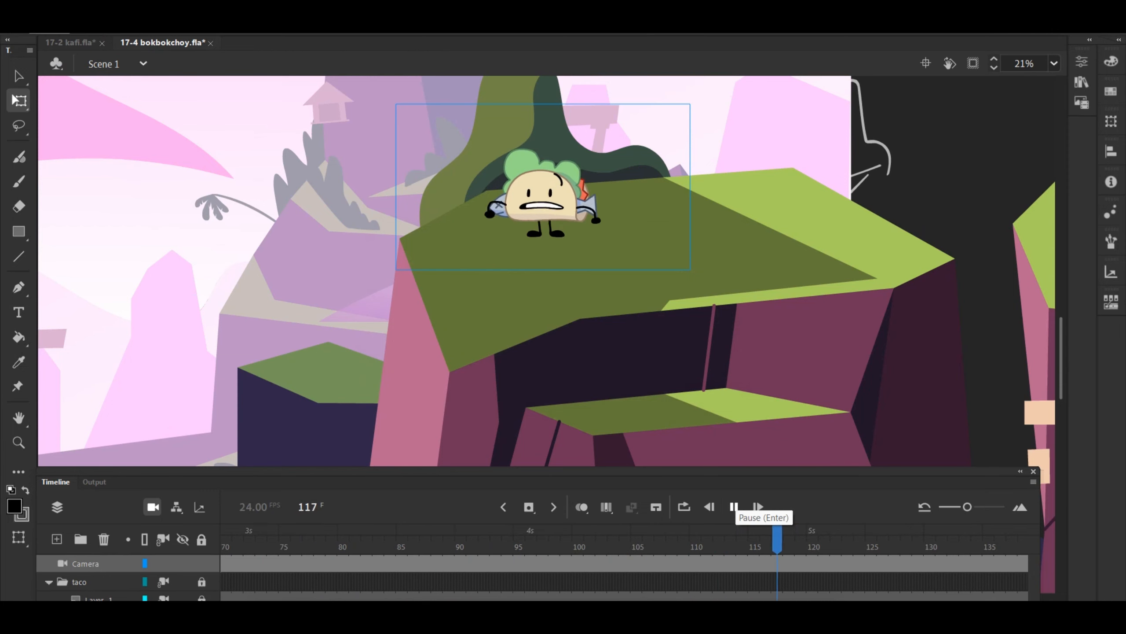
{"action": "left_click", "coordinate": [756, 506]}
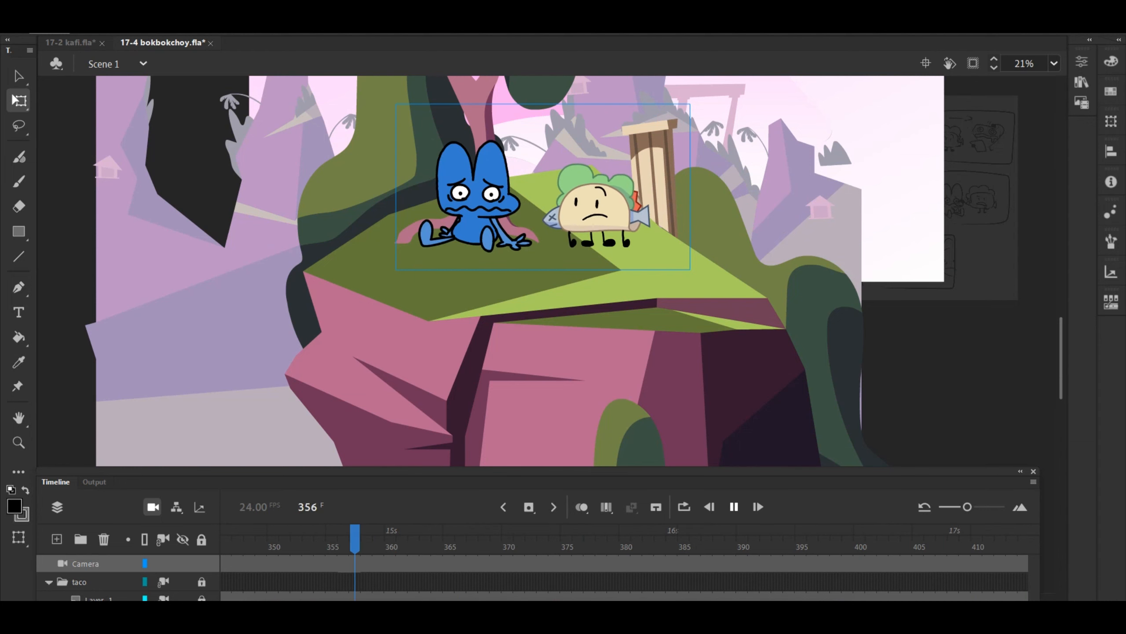
{"action": "left_click", "coordinate": [919, 546]}
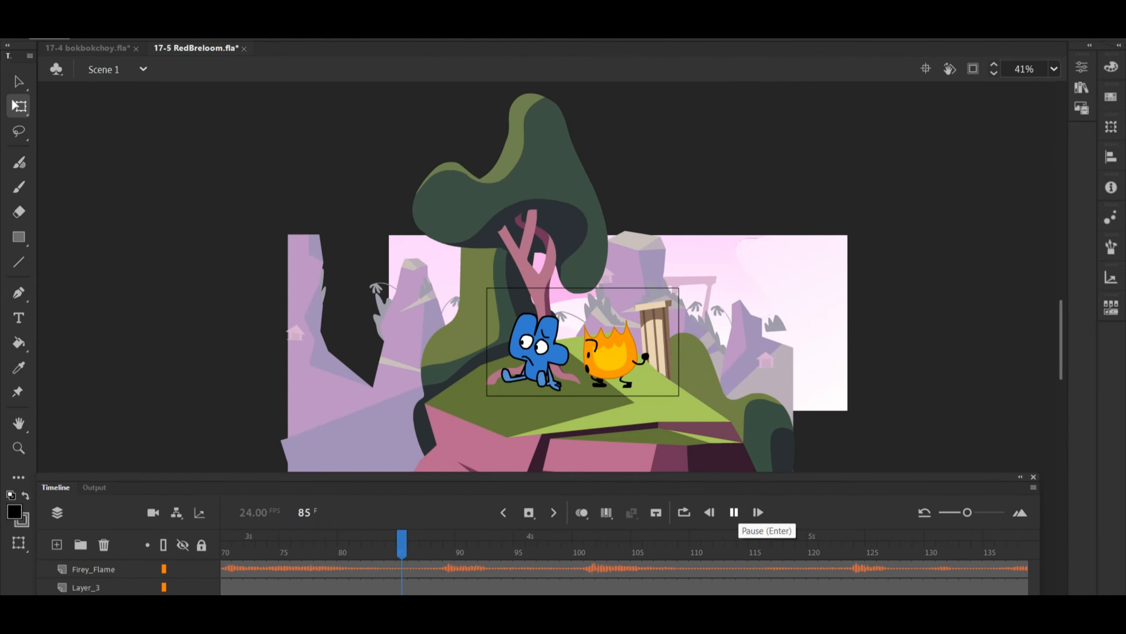
Play the 17-5 RedBreloom scene through to its end.
{"action": "left_click", "coordinate": [757, 511]}
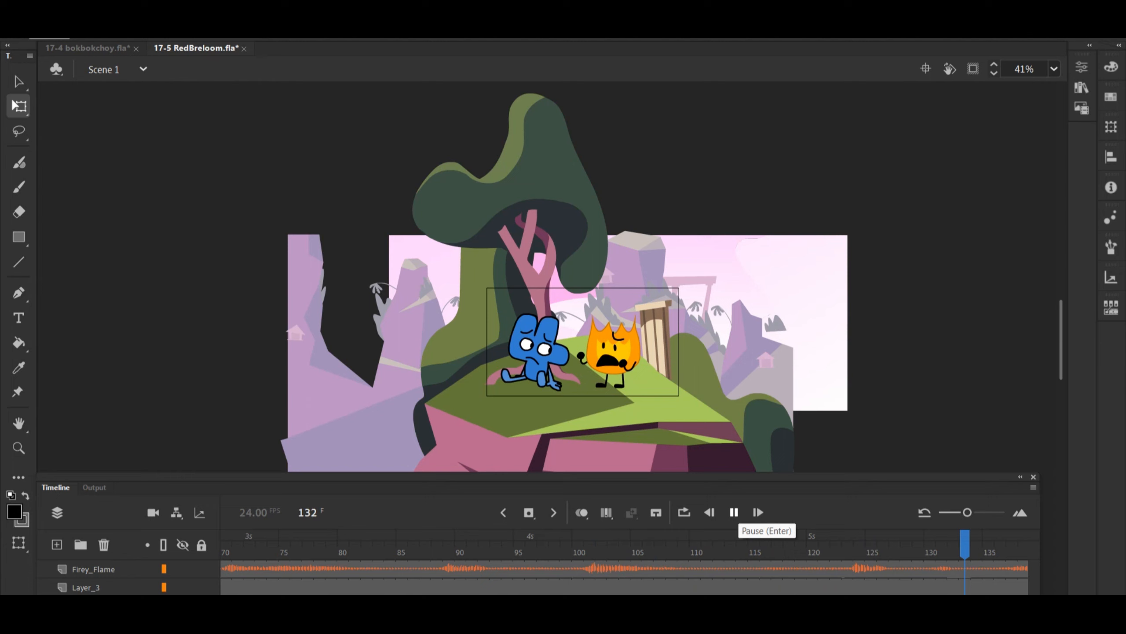
{"action": "left_click", "coordinate": [734, 512]}
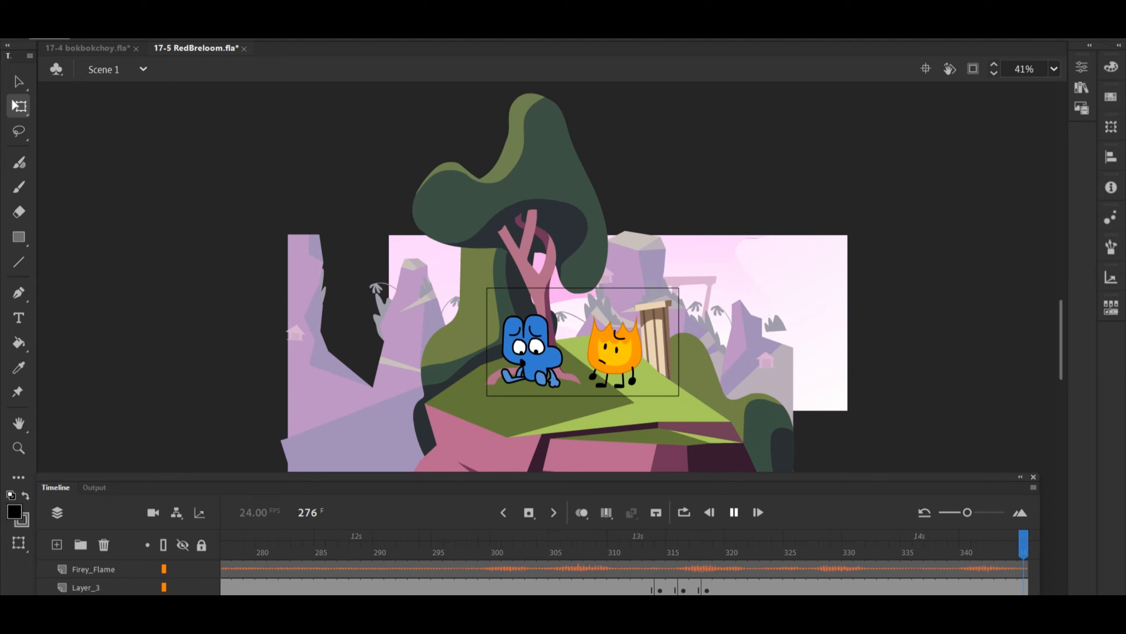
{"action": "left_click", "coordinate": [789, 539]}
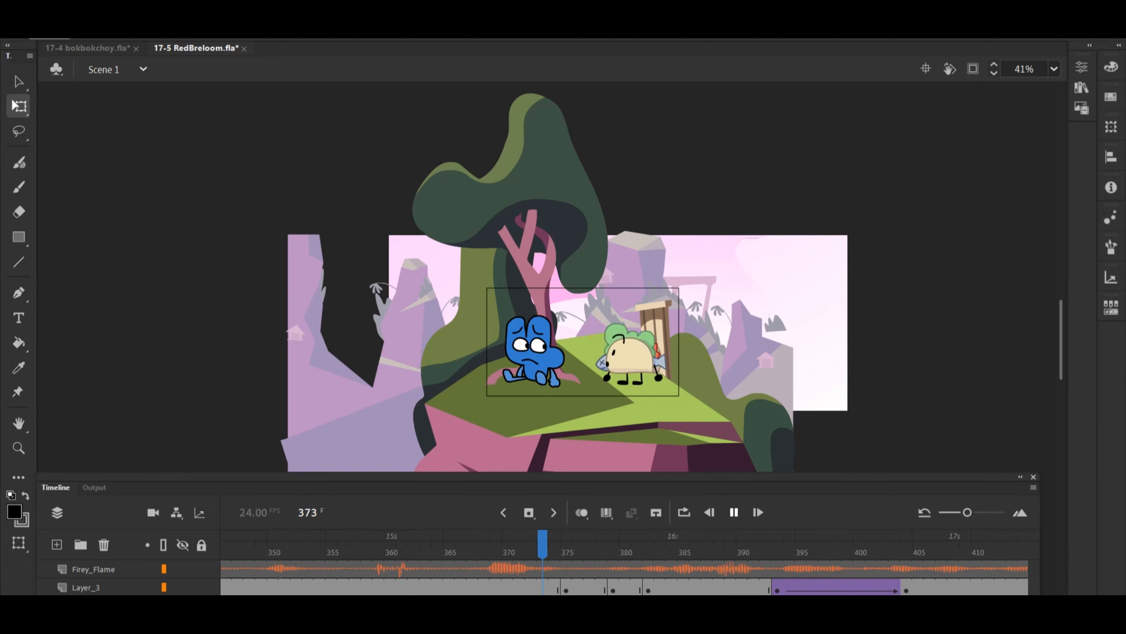
{"action": "left_click", "coordinate": [297, 535]}
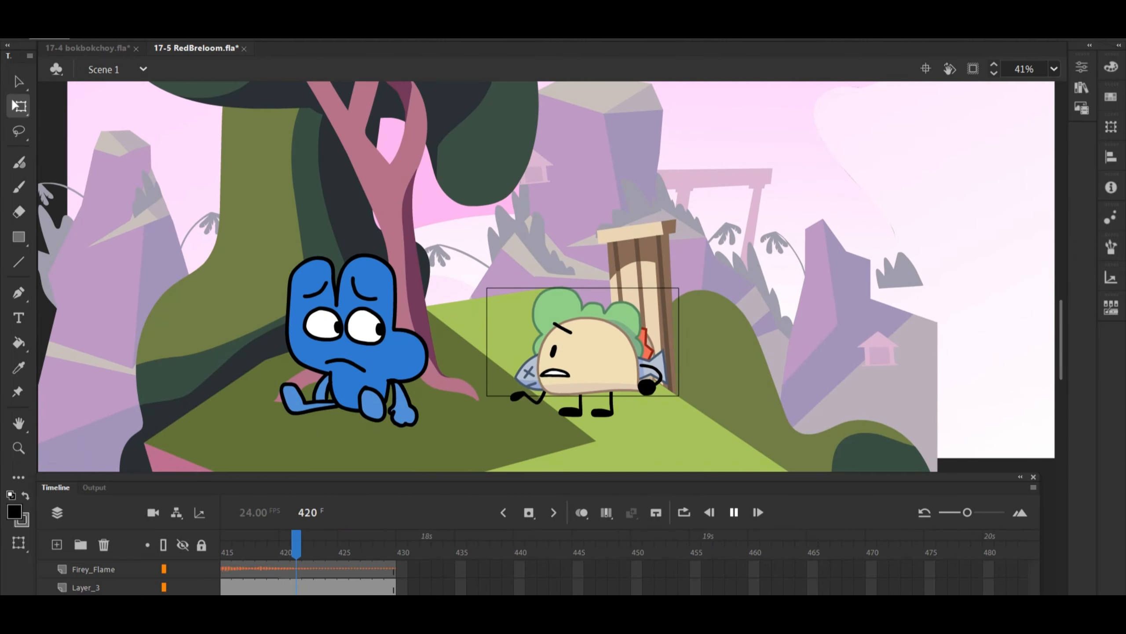
Play the 17-6 ivan scene, then start BFB 17 Intro Recreation playing.
{"action": "left_click", "coordinate": [183, 44]}
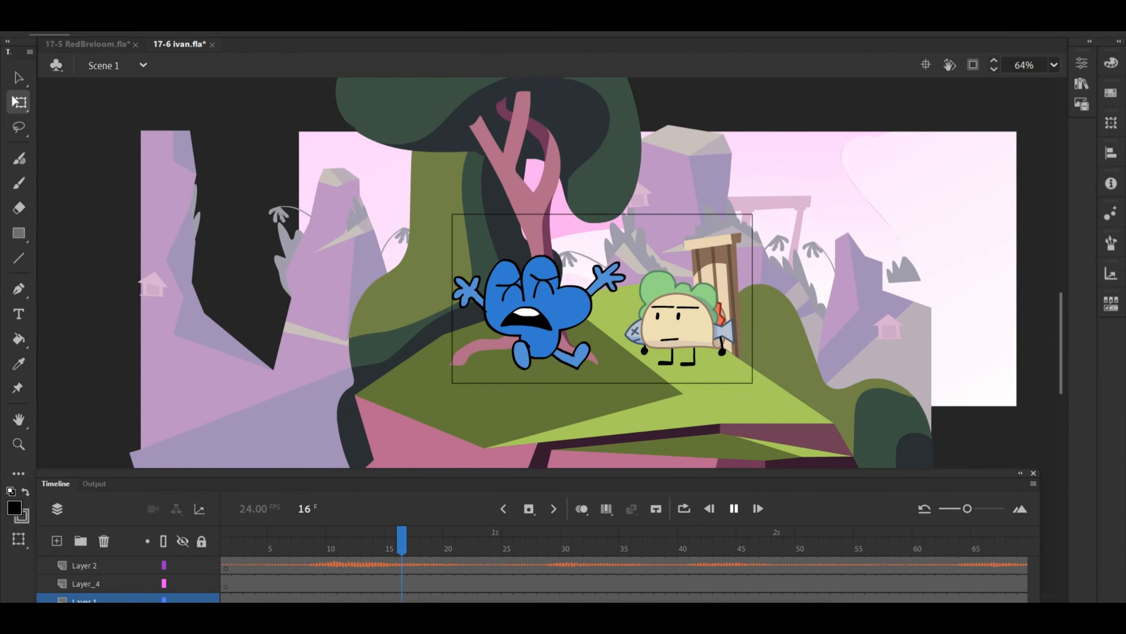
{"action": "left_click", "coordinate": [733, 508]}
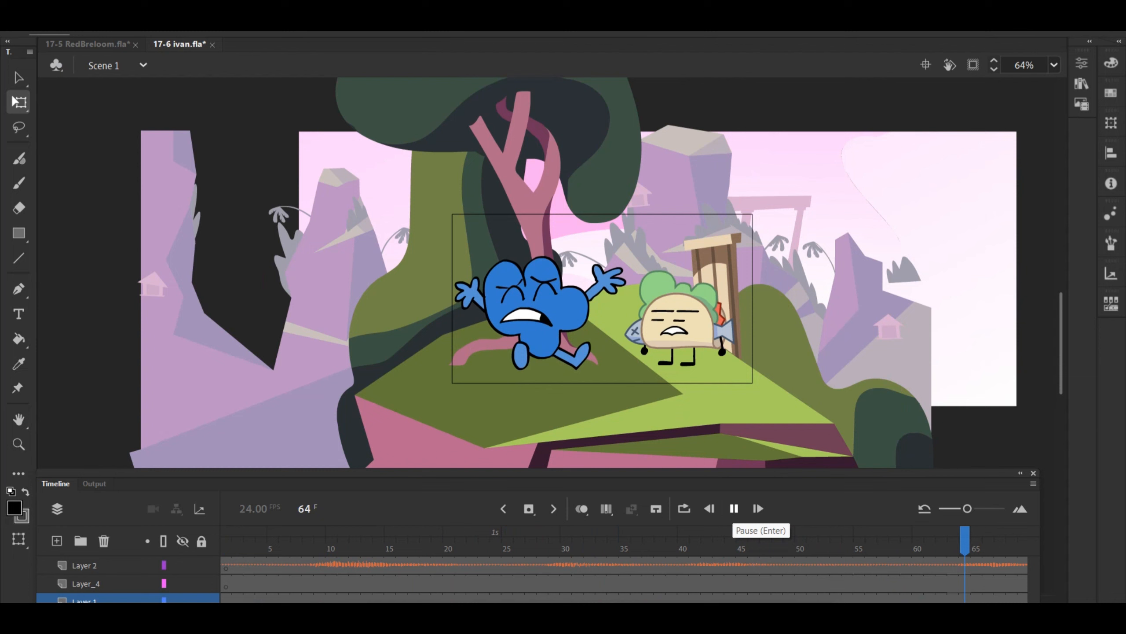
{"action": "left_click", "coordinate": [733, 508]}
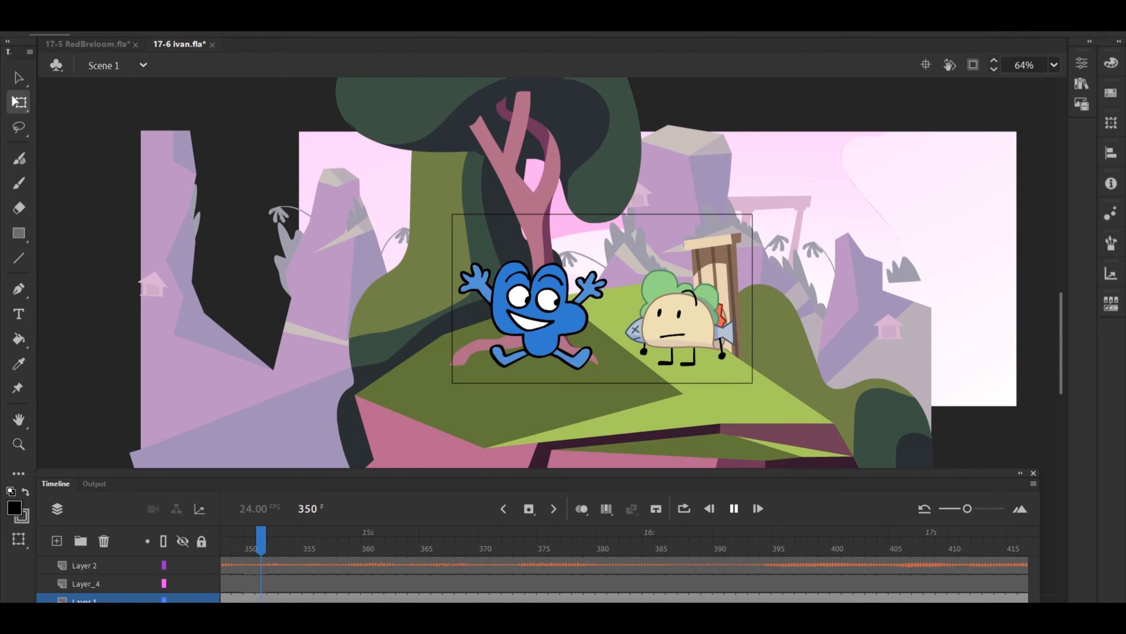
{"action": "left_click", "coordinate": [824, 535]}
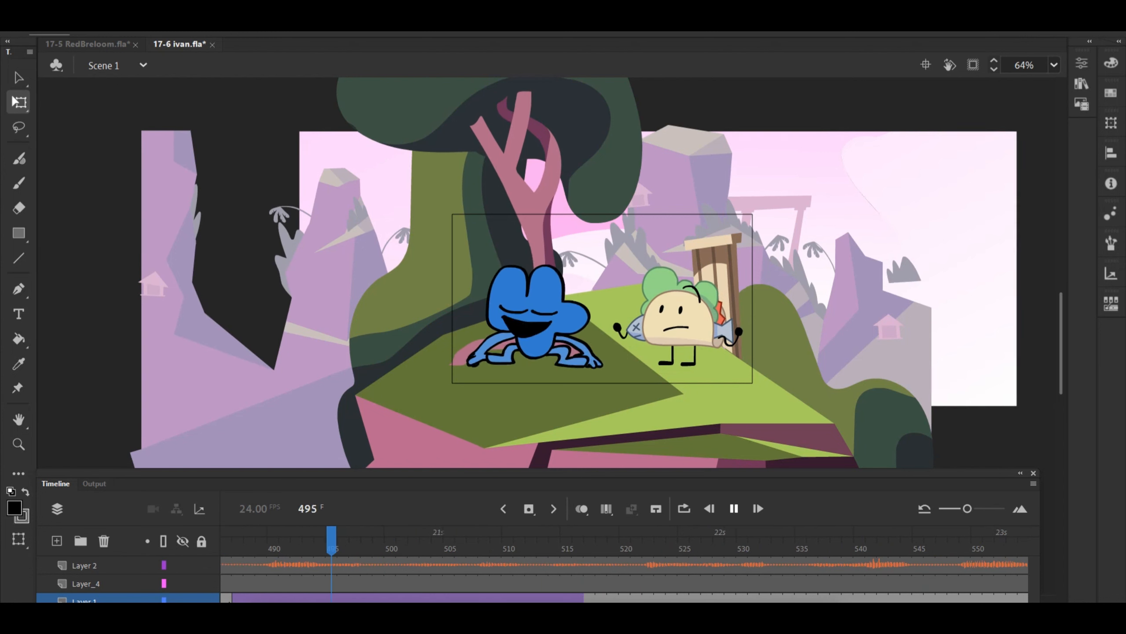
{"action": "left_click", "coordinate": [894, 535]}
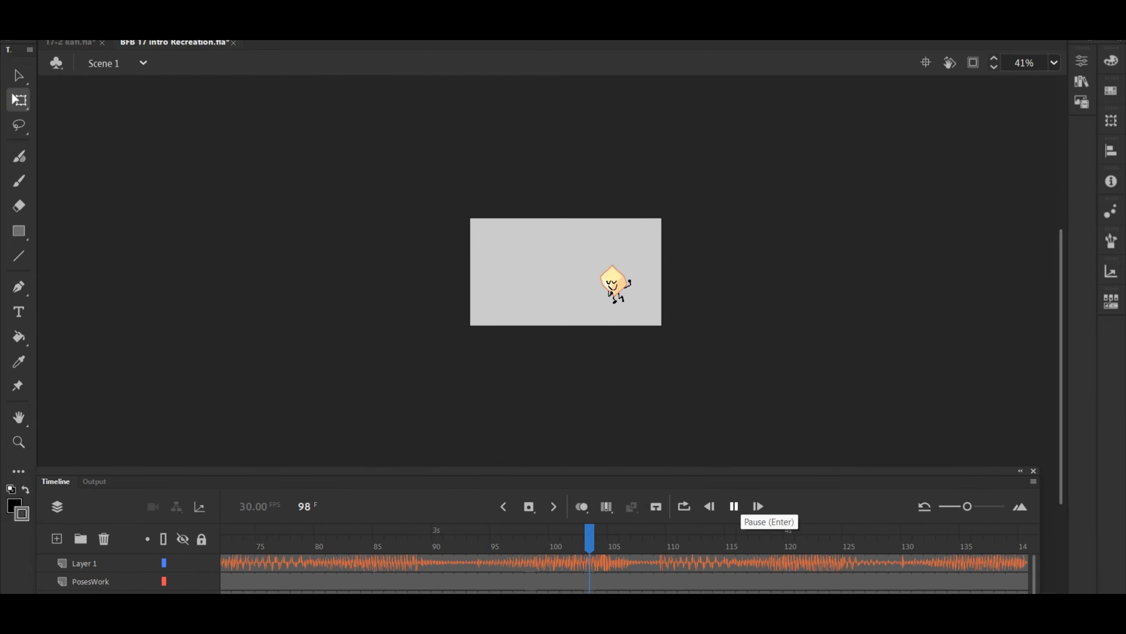
Play BFB 17 Intro Recreation past frame 215, then start 17-8 (weeg).
{"action": "left_click", "coordinate": [734, 506]}
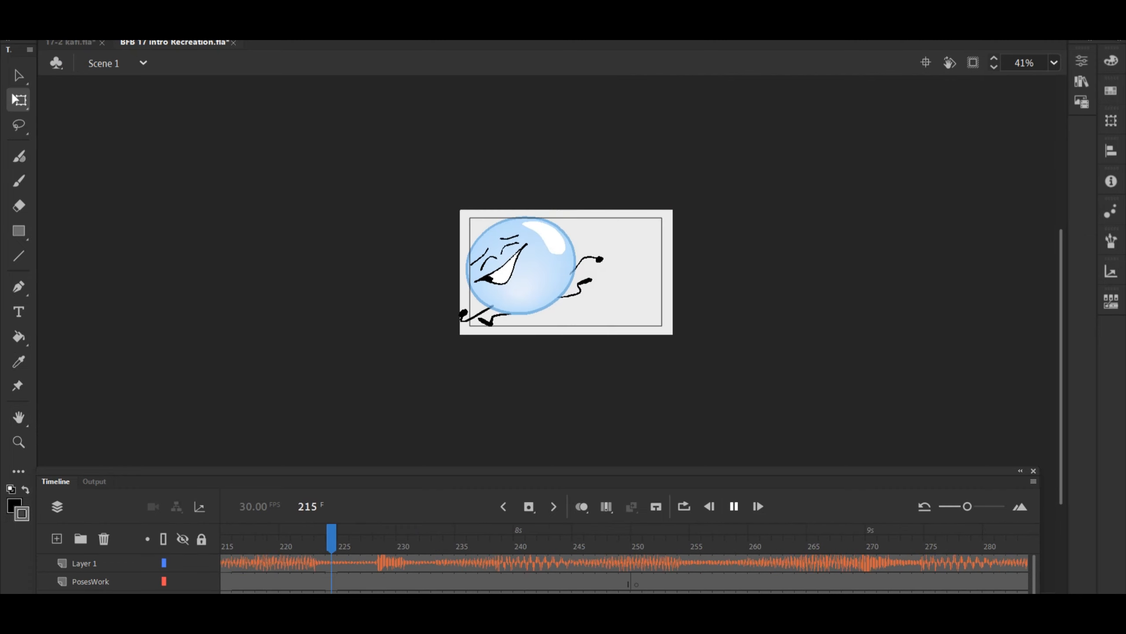
{"action": "left_click", "coordinate": [1024, 546]}
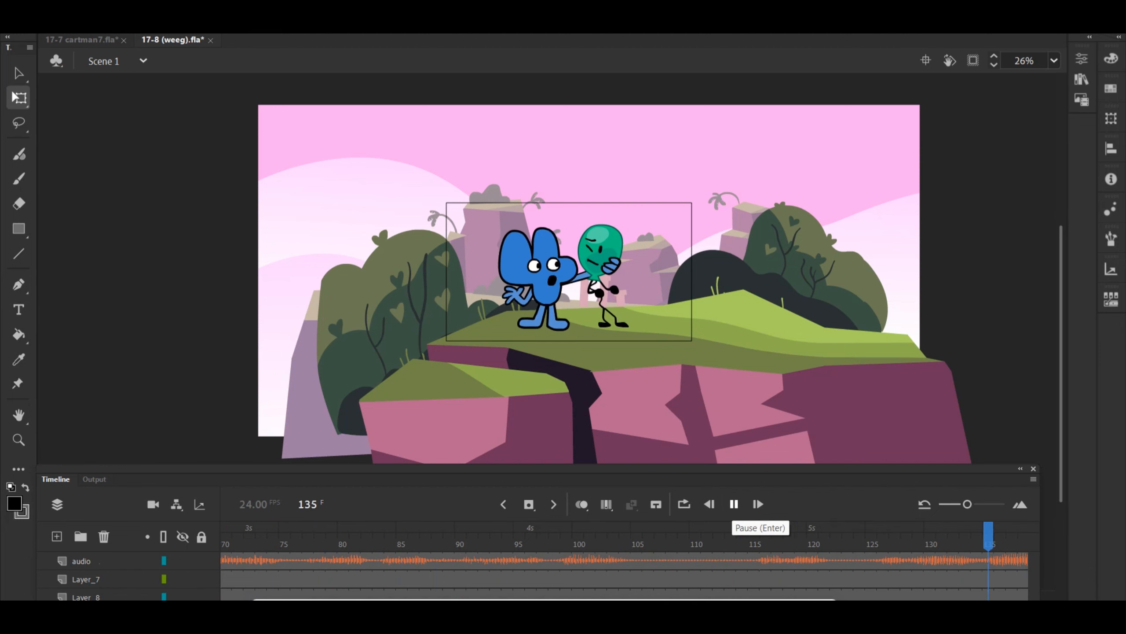
Play 17-8 (weeg) past frame 710, then start 17-9 Diamondcup67 playing.
{"action": "left_click", "coordinate": [733, 503]}
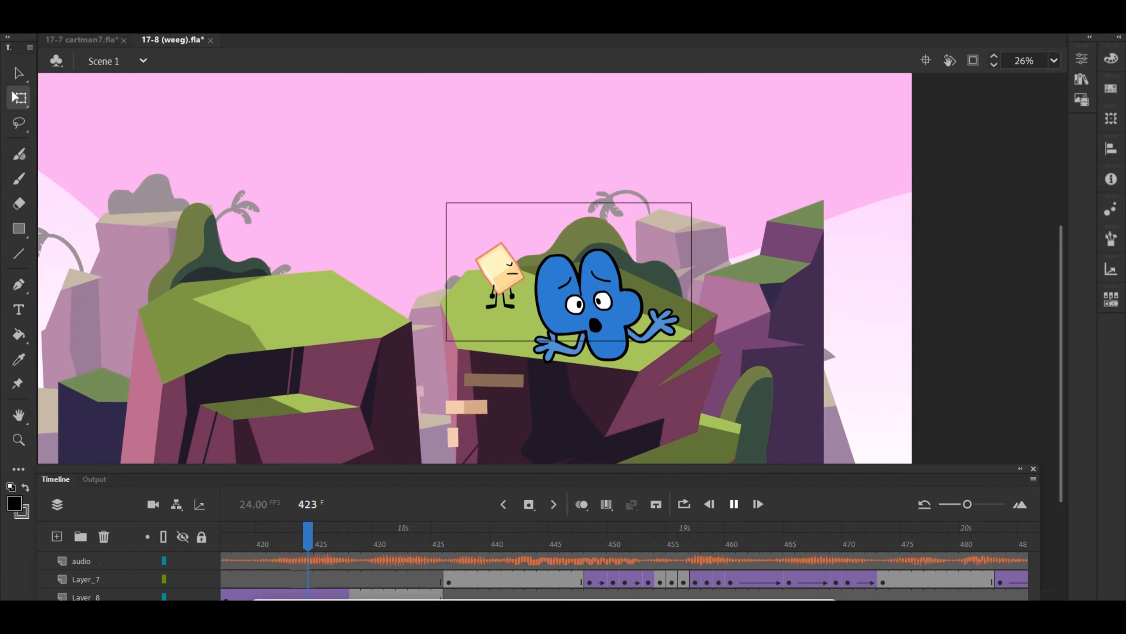
{"action": "left_click", "coordinate": [870, 535]}
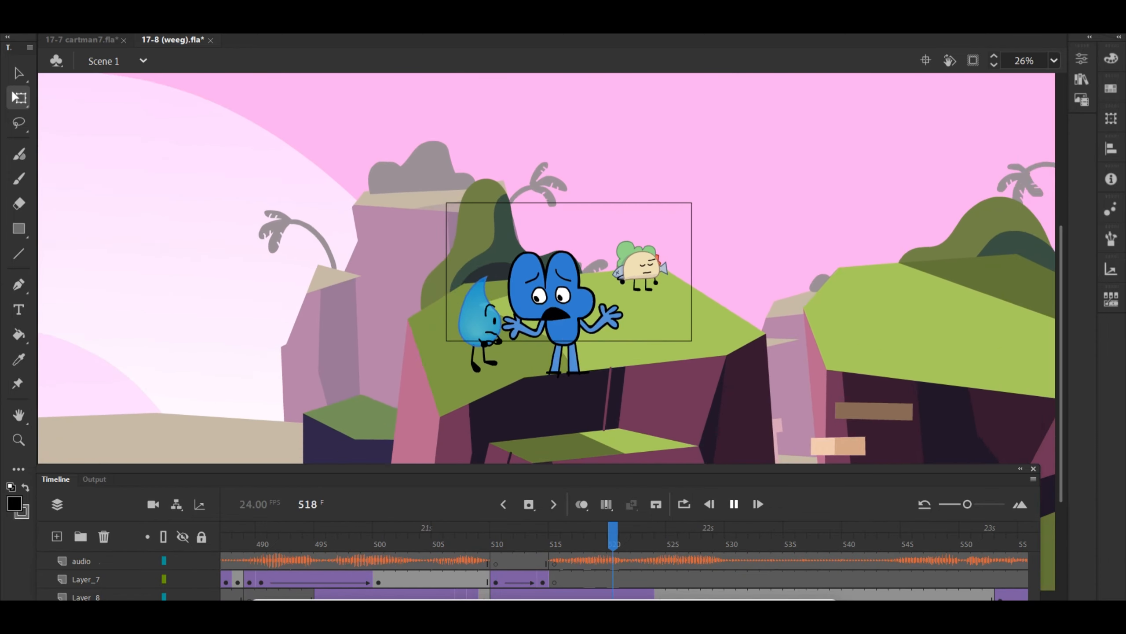
{"action": "left_click", "coordinate": [733, 503]}
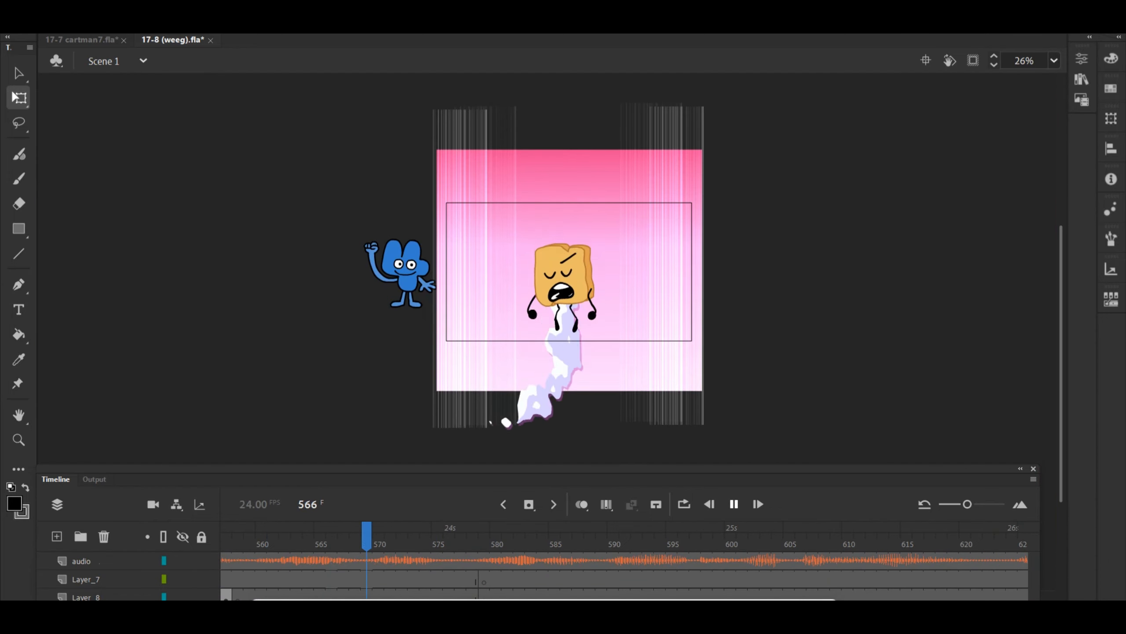
{"action": "left_click", "coordinate": [918, 535]}
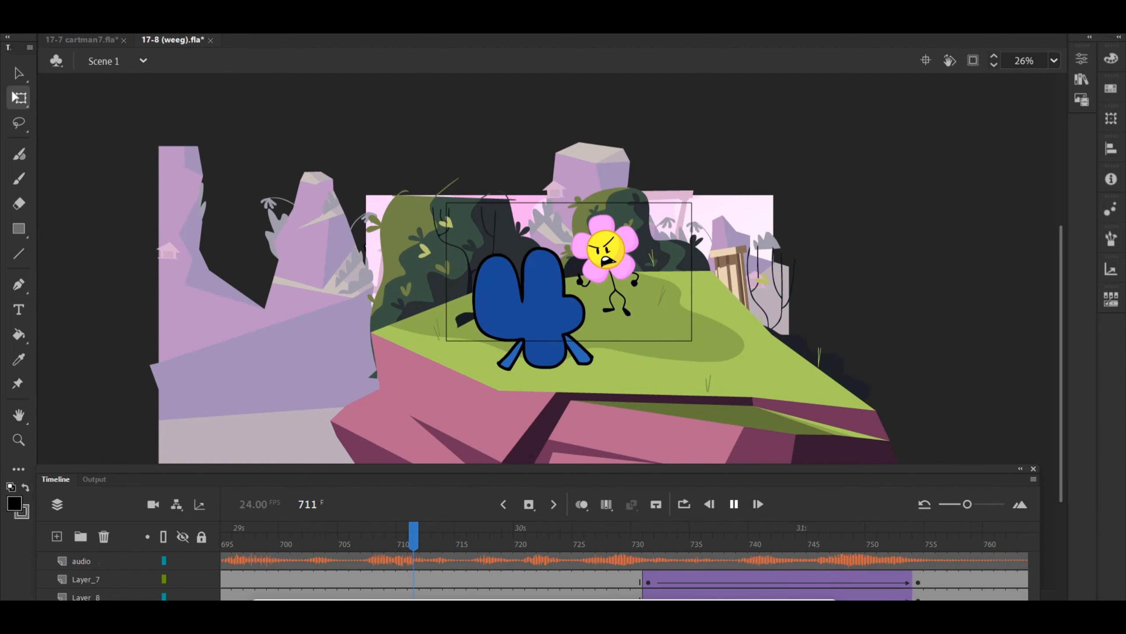
{"action": "left_click", "coordinate": [179, 43]}
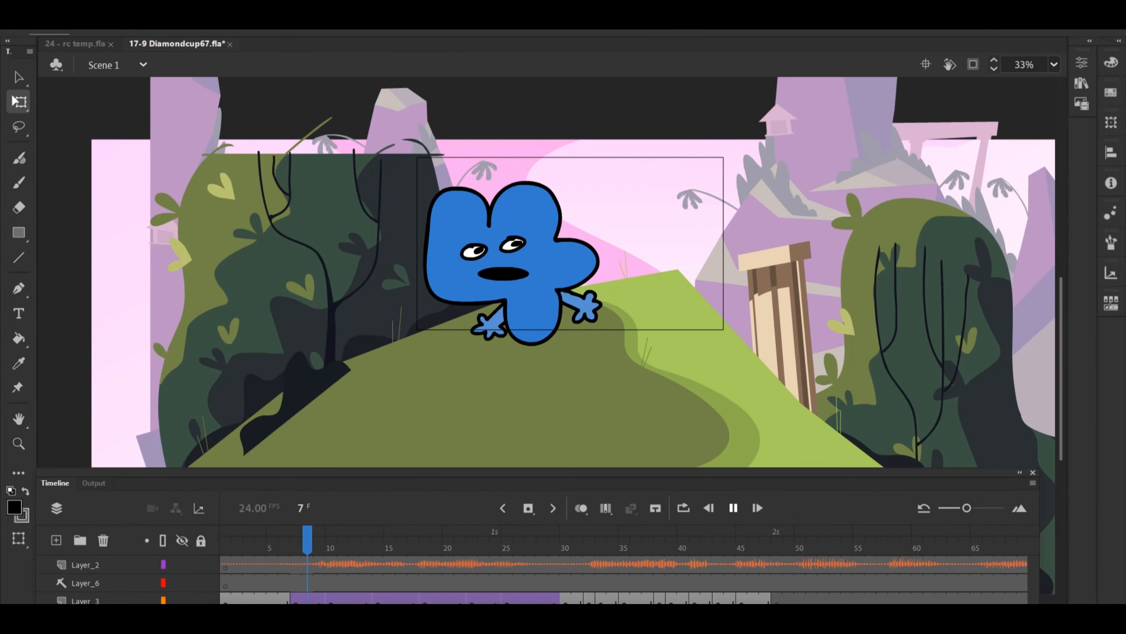
Play 17-10 chris past frame 224, then start the 17-29ivan hilltop scene.
{"action": "left_click", "coordinate": [757, 508]}
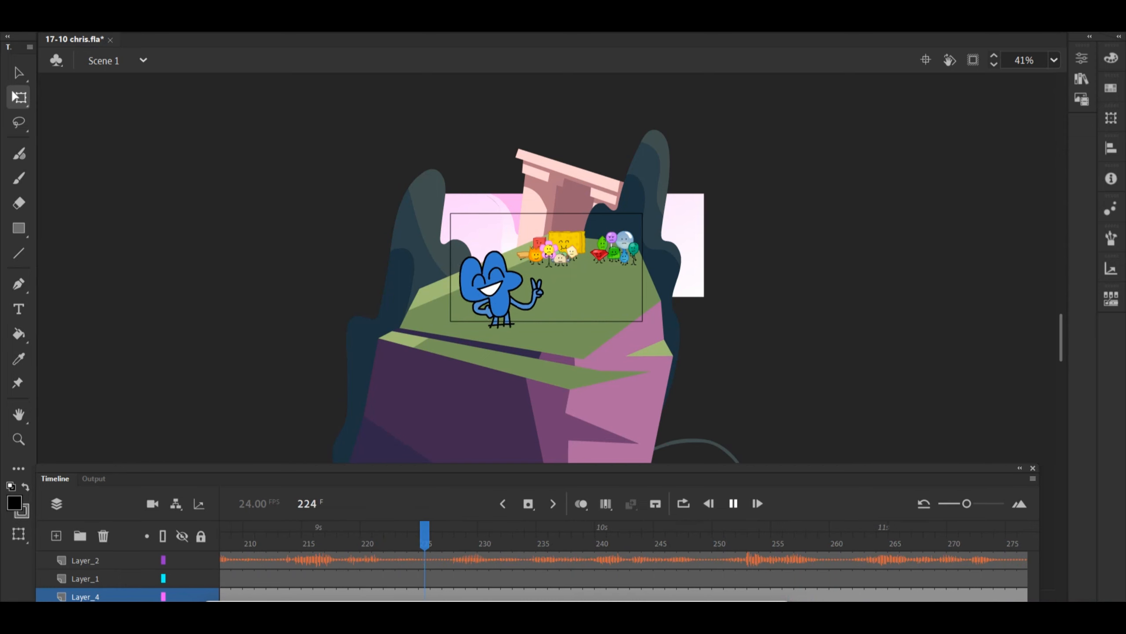
{"action": "left_click", "coordinate": [733, 503]}
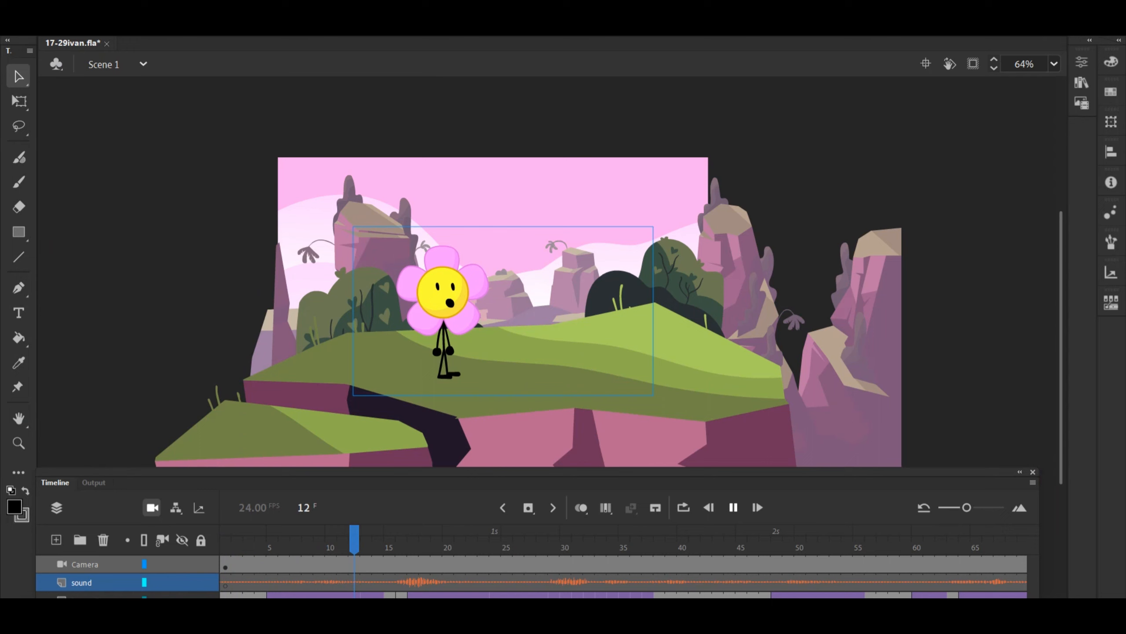
Play 17-29ivan past frame 539, then start 17-30_dhunHERO playing.
{"action": "left_click", "coordinate": [732, 507]}
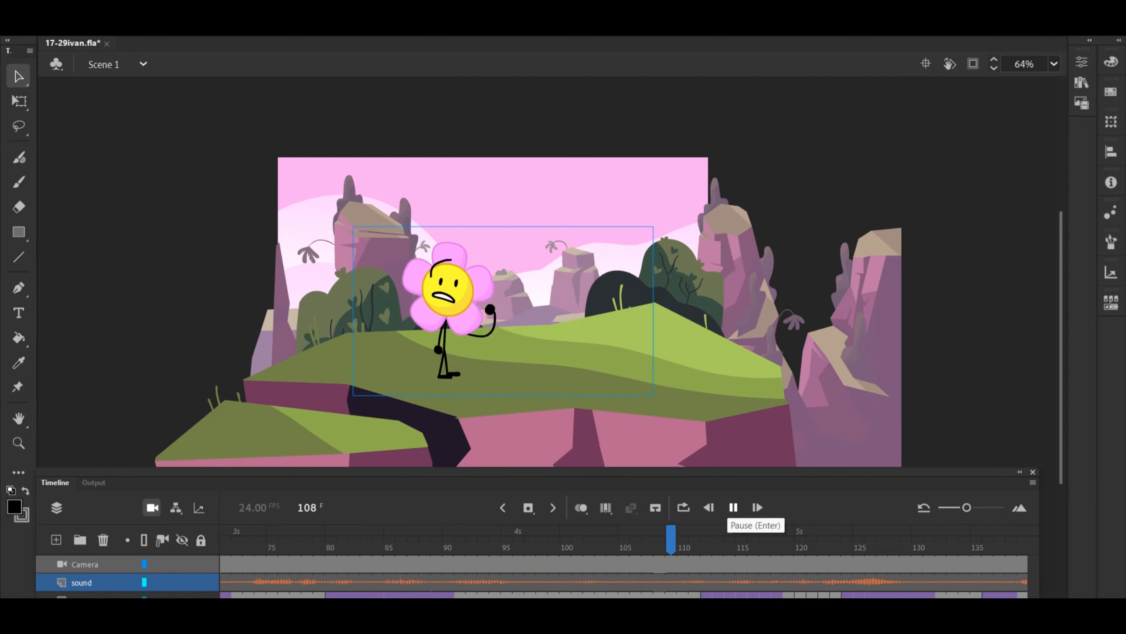
{"action": "left_click", "coordinate": [734, 507]}
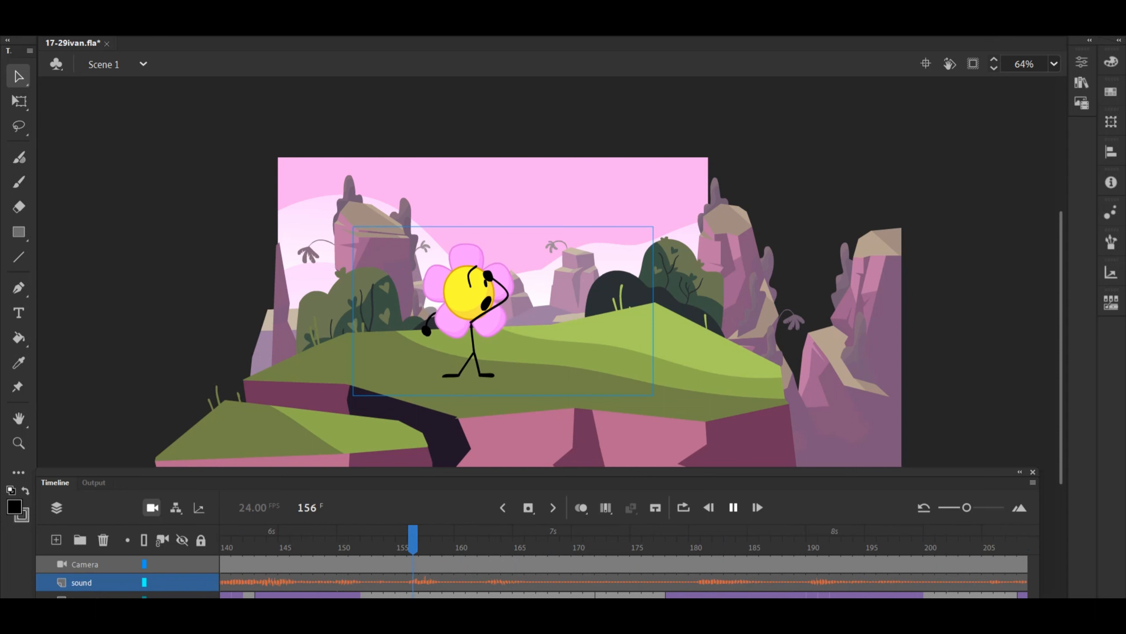
{"action": "left_click", "coordinate": [975, 535]}
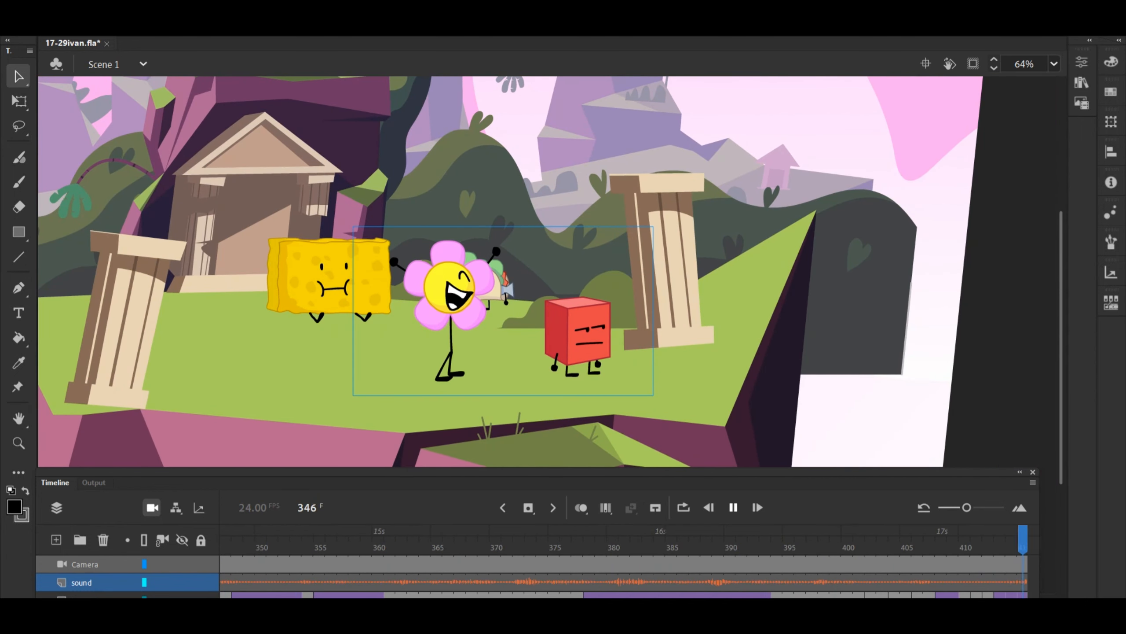
{"action": "left_click", "coordinate": [789, 531]}
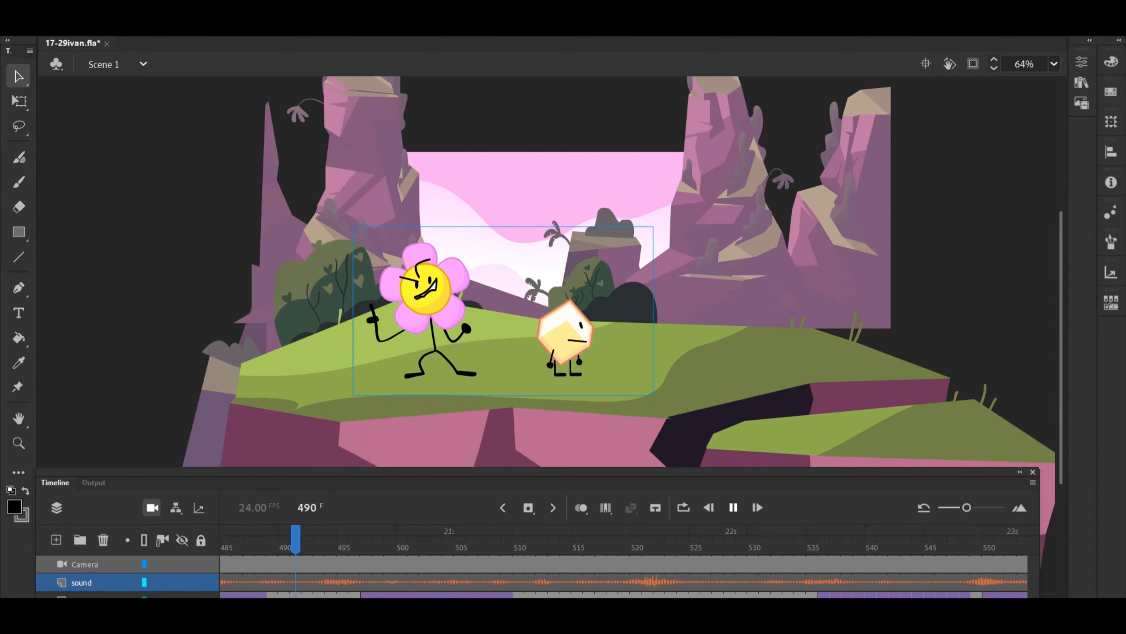
{"action": "left_click", "coordinate": [860, 533]}
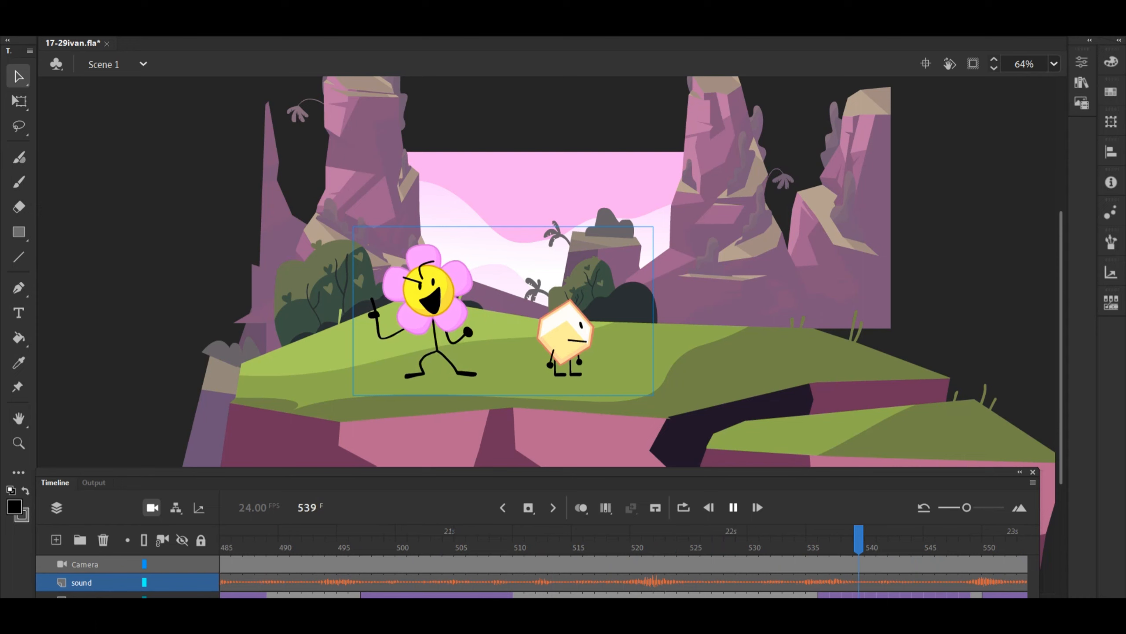
{"action": "left_click", "coordinate": [757, 507]}
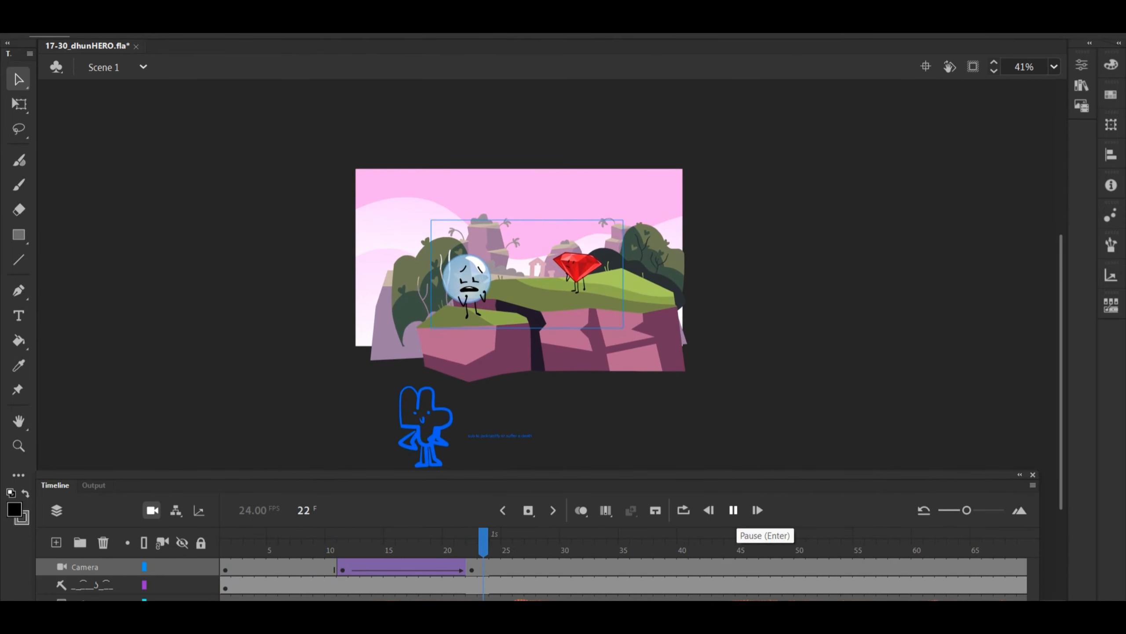
Play the 17-30_dhunHERO scene past frame 261.
{"action": "left_click", "coordinate": [733, 510]}
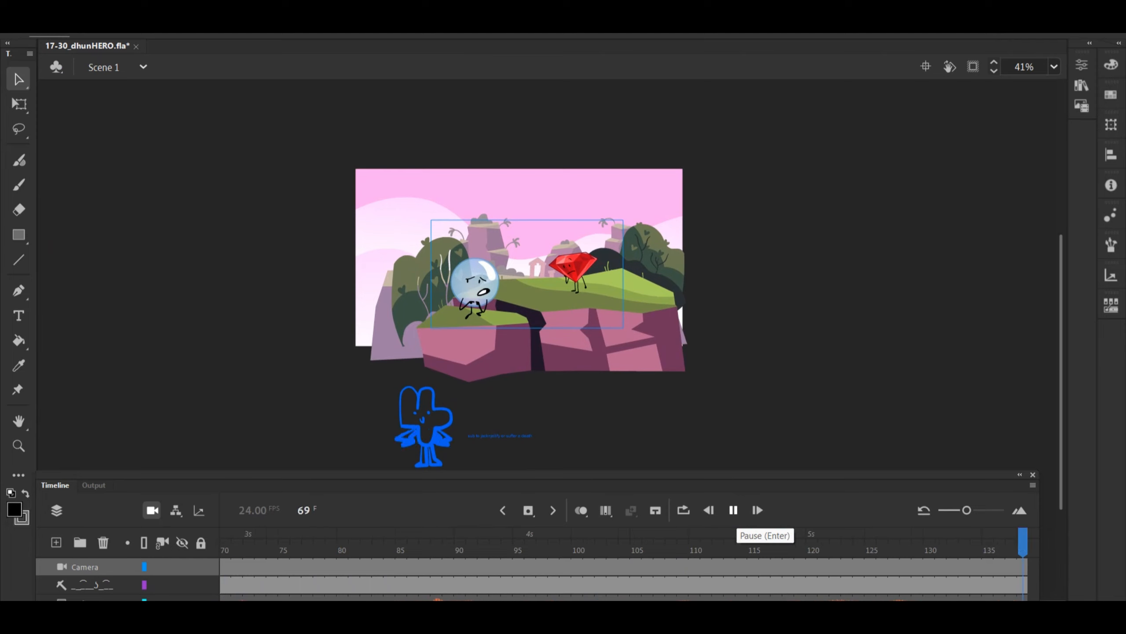
{"action": "left_click", "coordinate": [735, 510]}
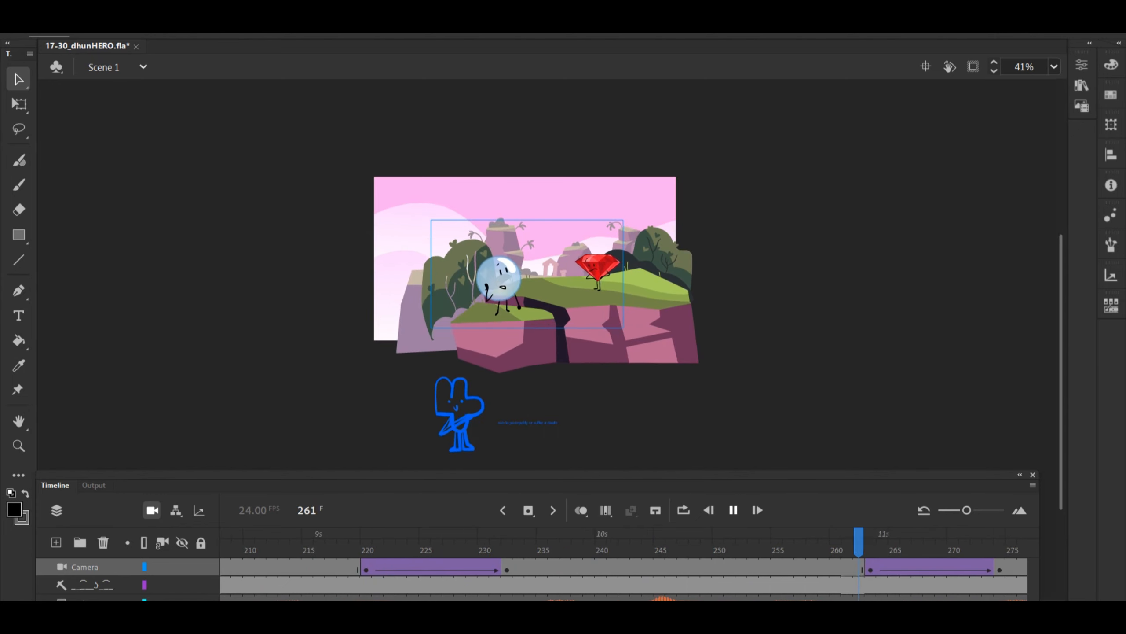
{"action": "left_click", "coordinate": [612, 534]}
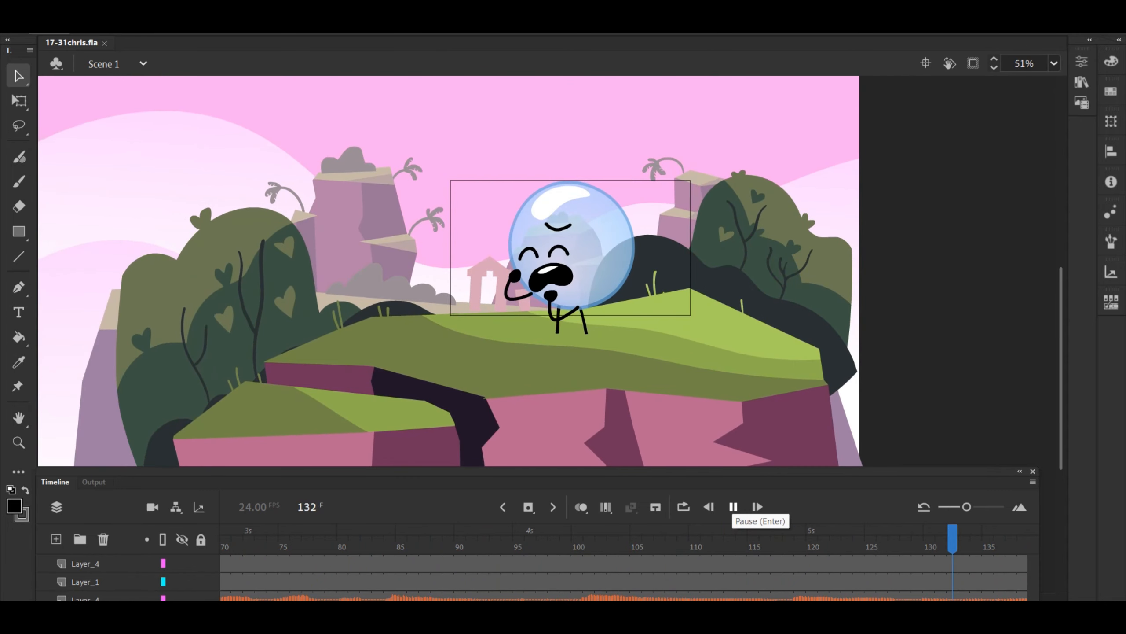
Play 17-31chris past frame 466, then start 17-11 Potato playing.
{"action": "left_click", "coordinate": [733, 506]}
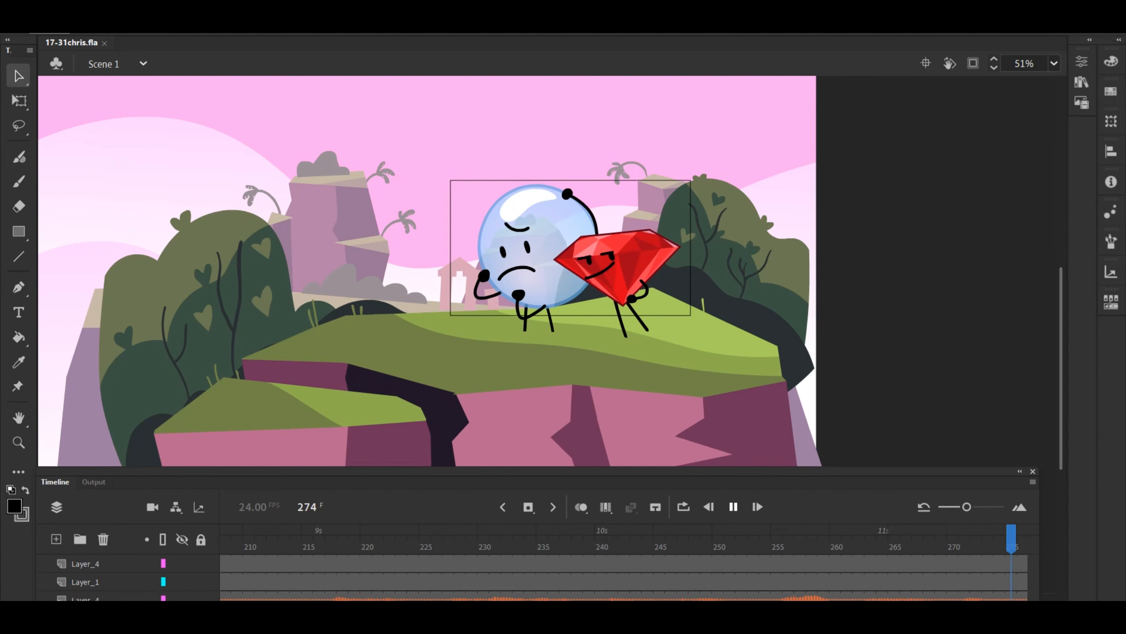
{"action": "left_click", "coordinate": [754, 535]}
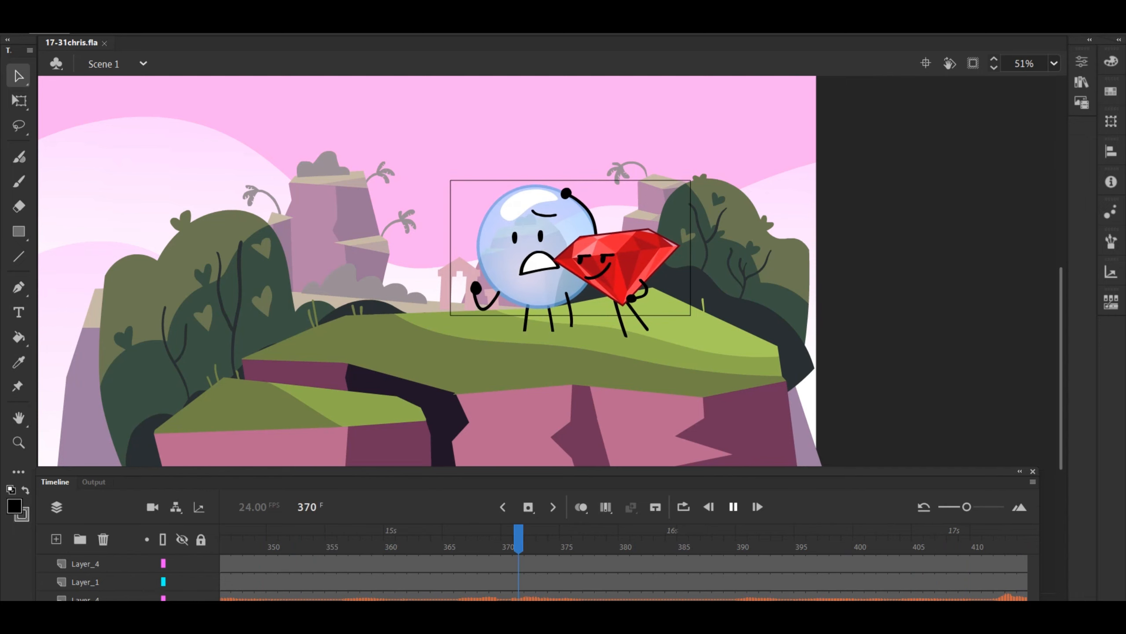
{"action": "left_click", "coordinate": [756, 507]}
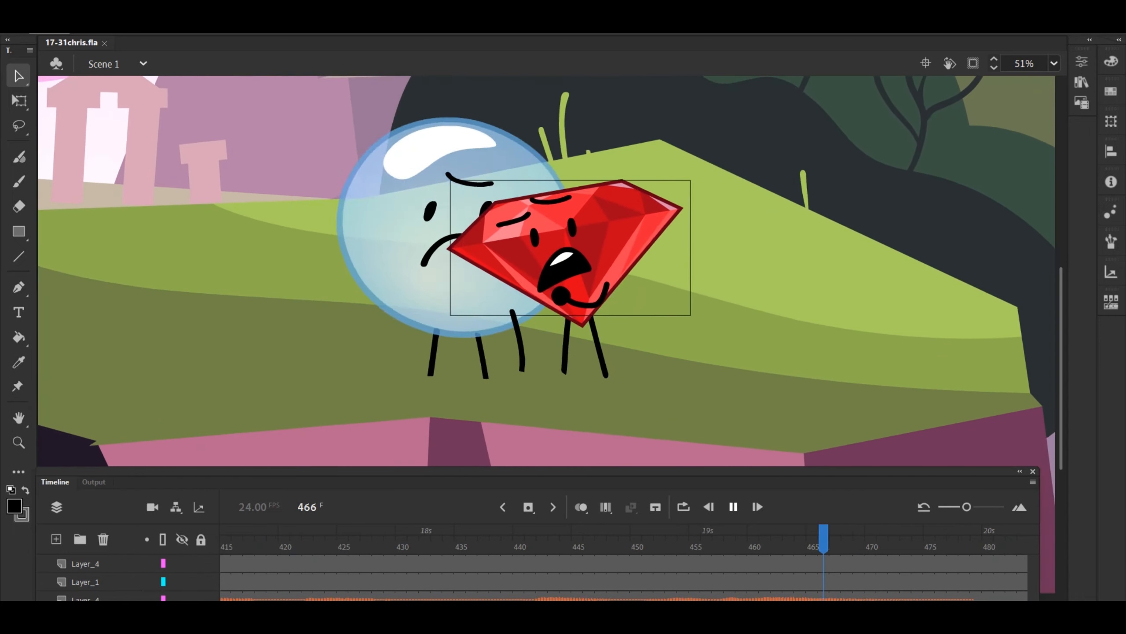
{"action": "left_click", "coordinate": [163, 43]}
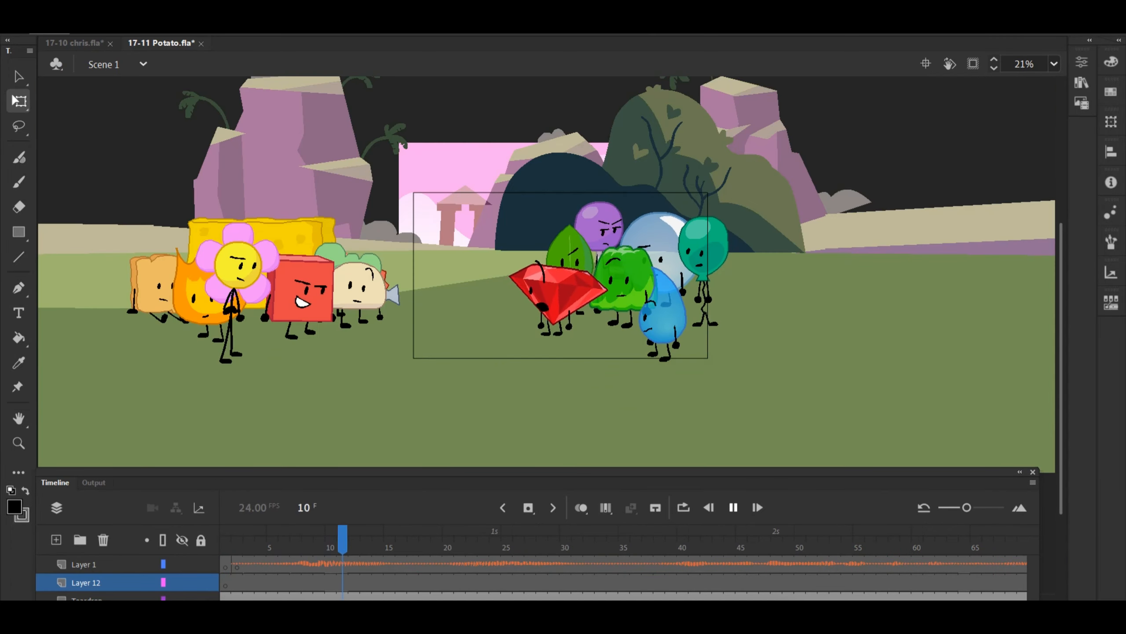
Play 17-11 Potato past frame 151, then start the 17-12 allen scene.
{"action": "left_click", "coordinate": [757, 507]}
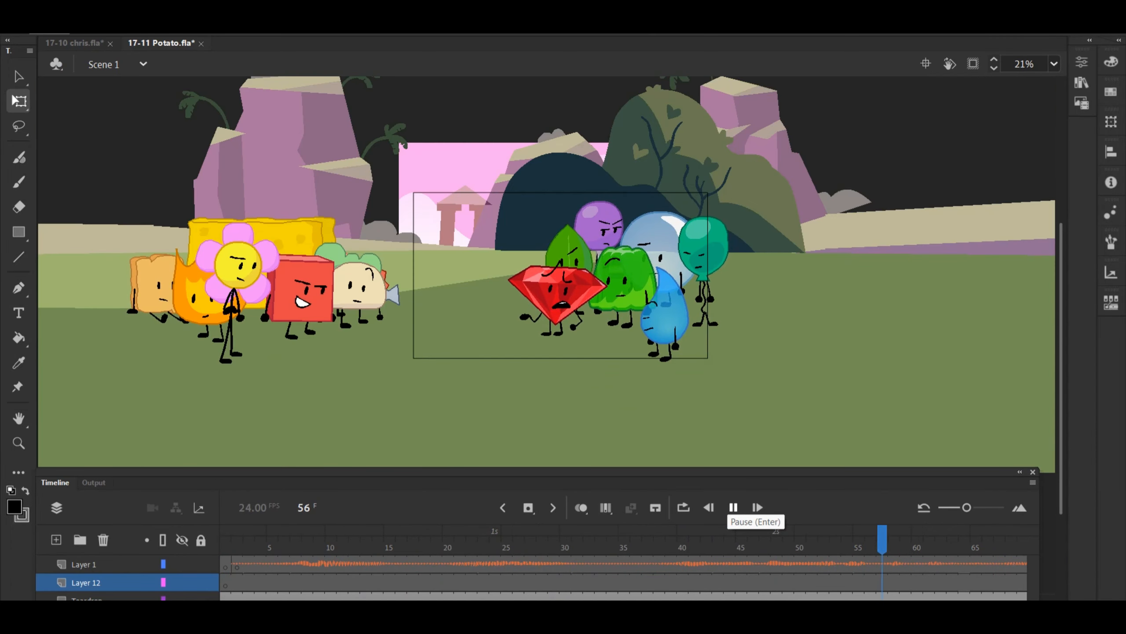
{"action": "left_click", "coordinate": [757, 508]}
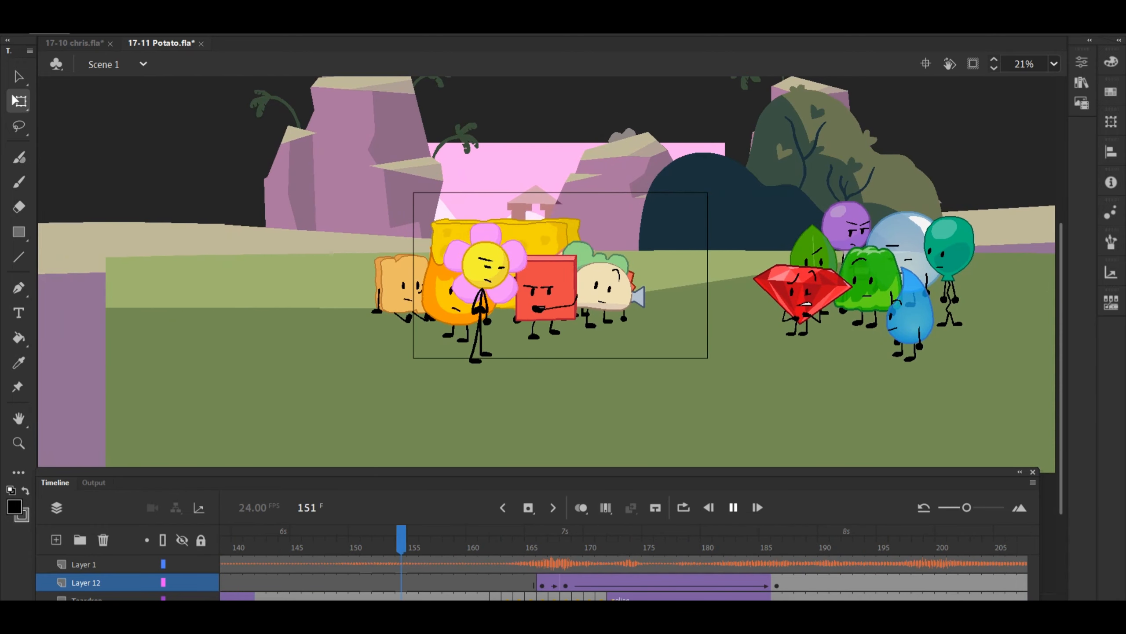
{"action": "left_click", "coordinate": [975, 535]}
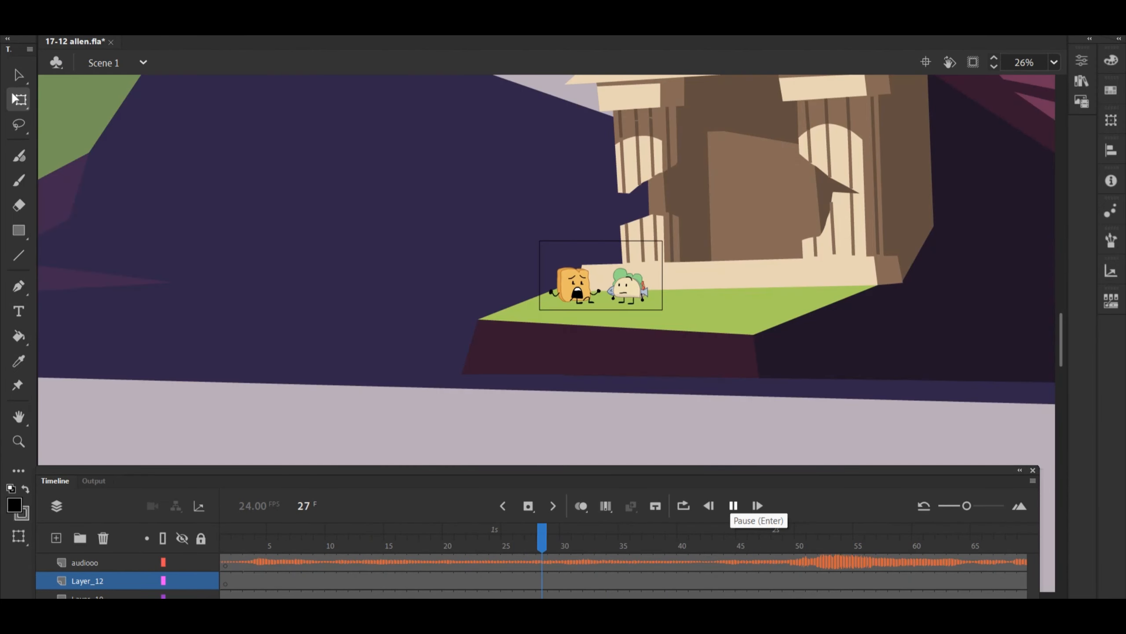
{"action": "left_click", "coordinate": [757, 506]}
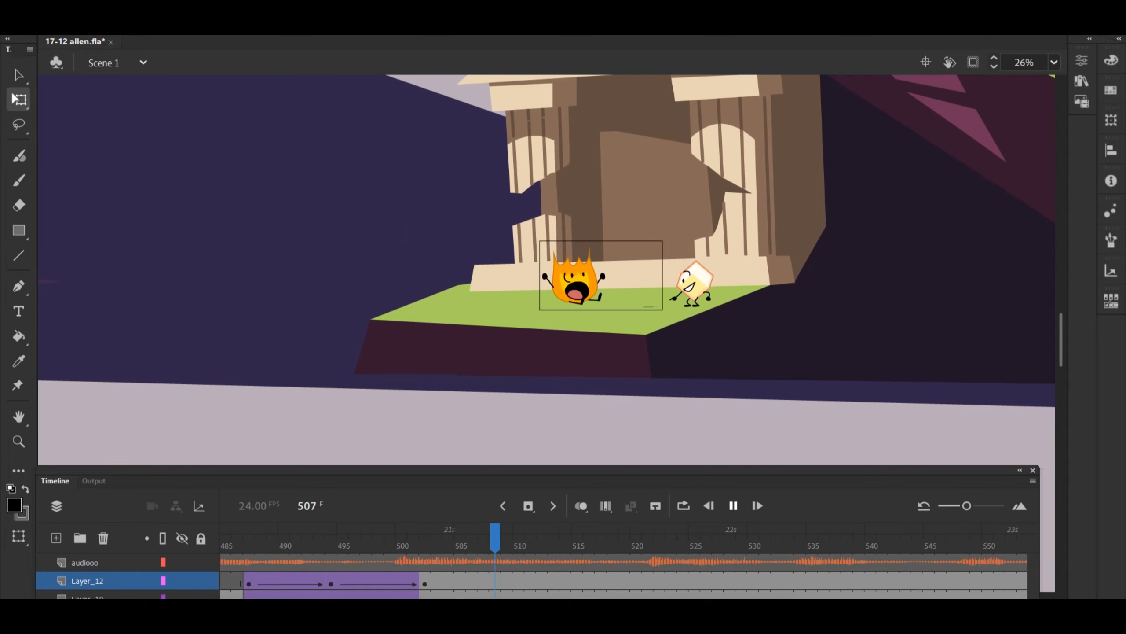
{"action": "left_click", "coordinate": [733, 505]}
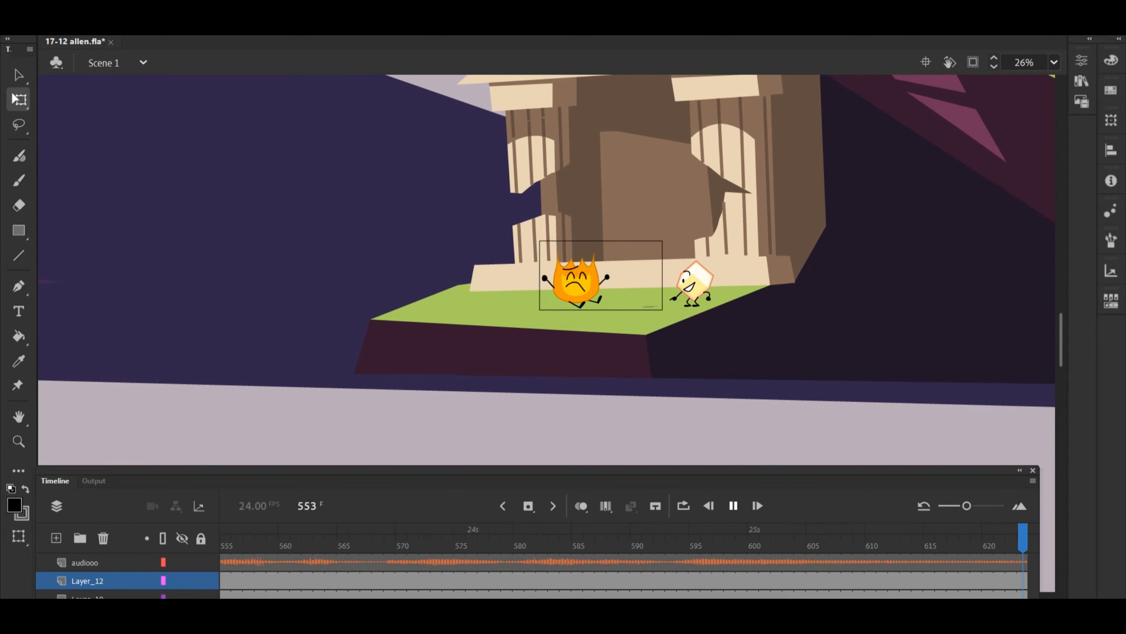
{"action": "left_click", "coordinate": [788, 532]}
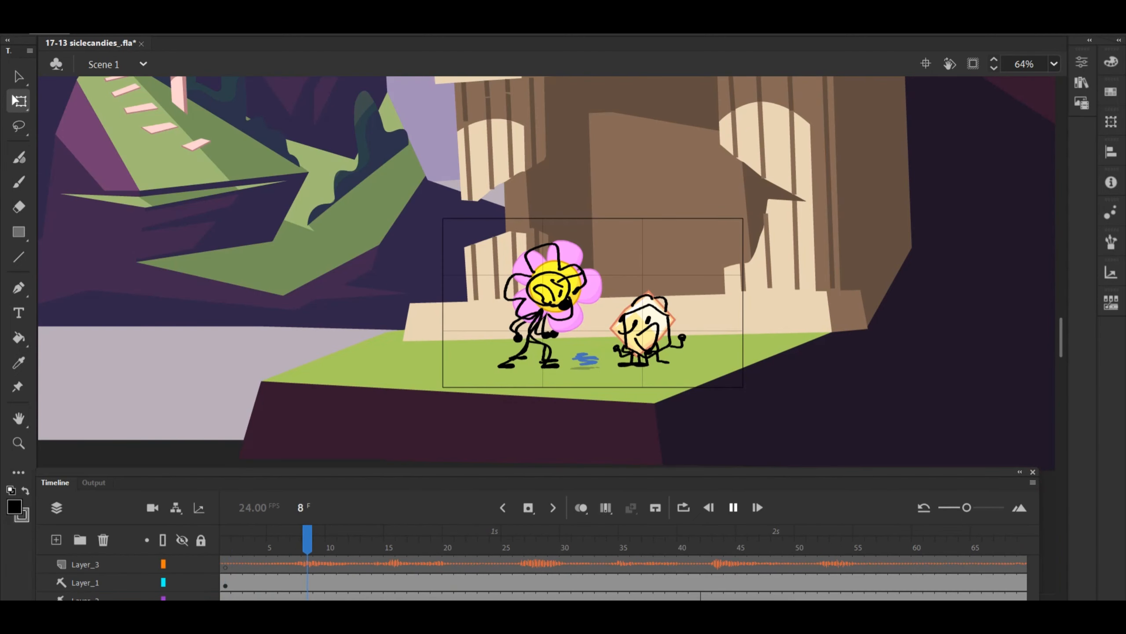
Play 17-13 siclecandies_ through frame 529, then start 17-14 saka playing.
{"action": "left_click", "coordinate": [757, 507]}
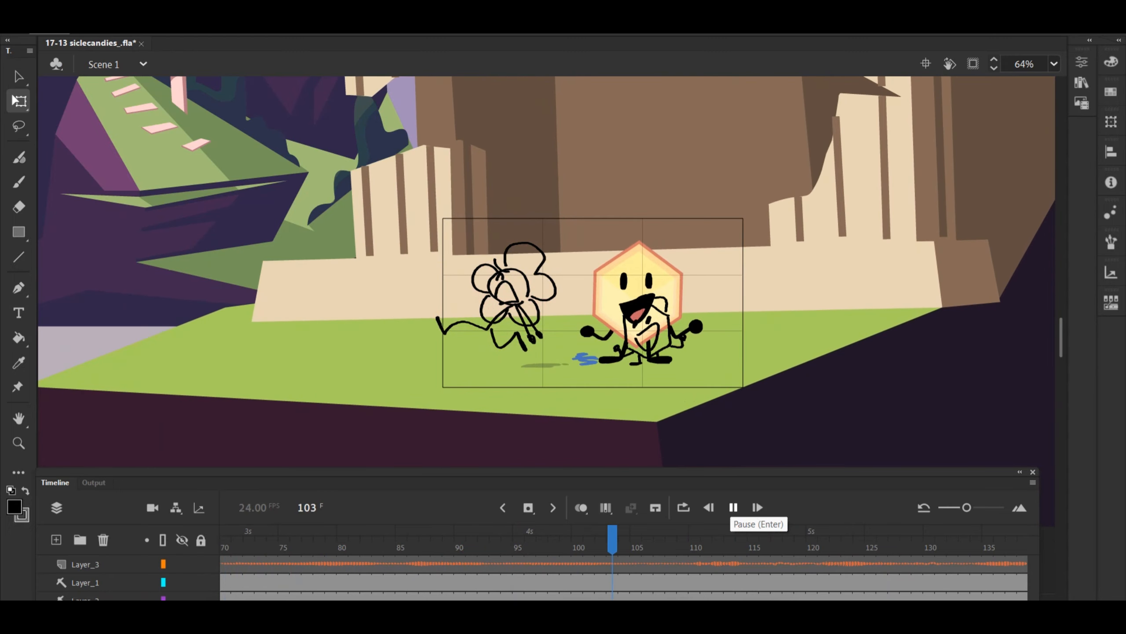
{"action": "left_click", "coordinate": [733, 507]}
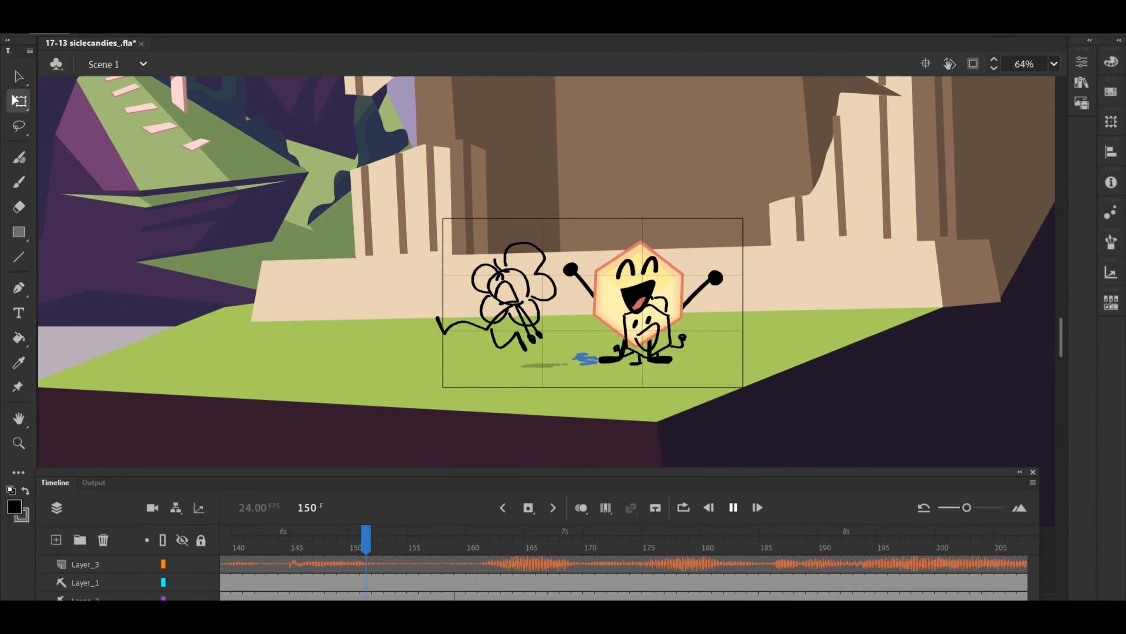
{"action": "left_click", "coordinate": [930, 535]}
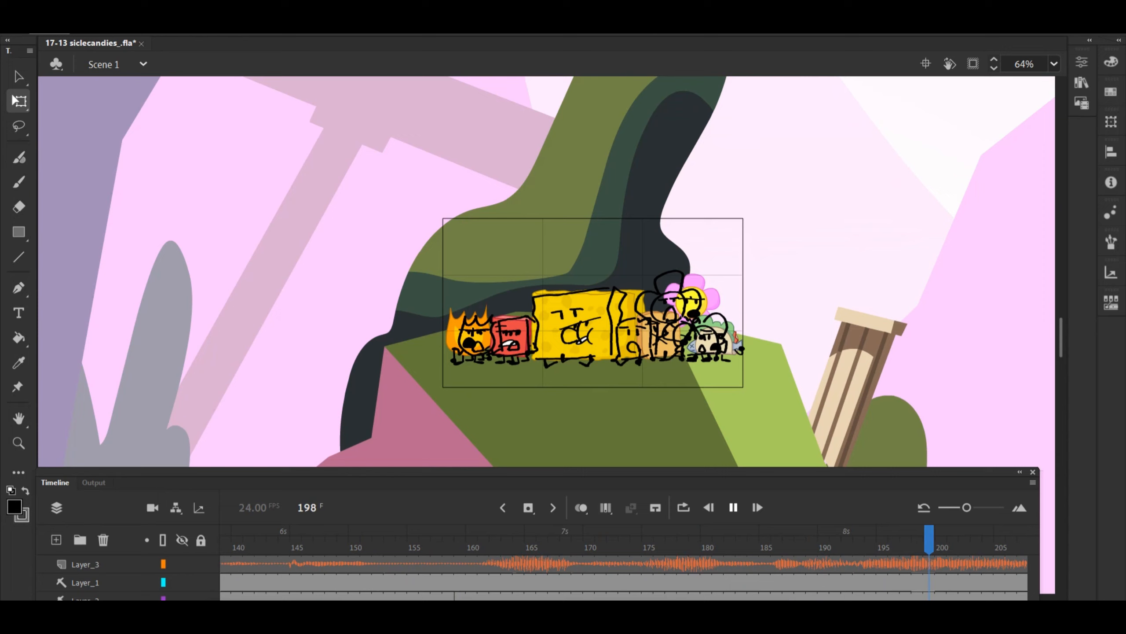
{"action": "left_click", "coordinate": [670, 535]}
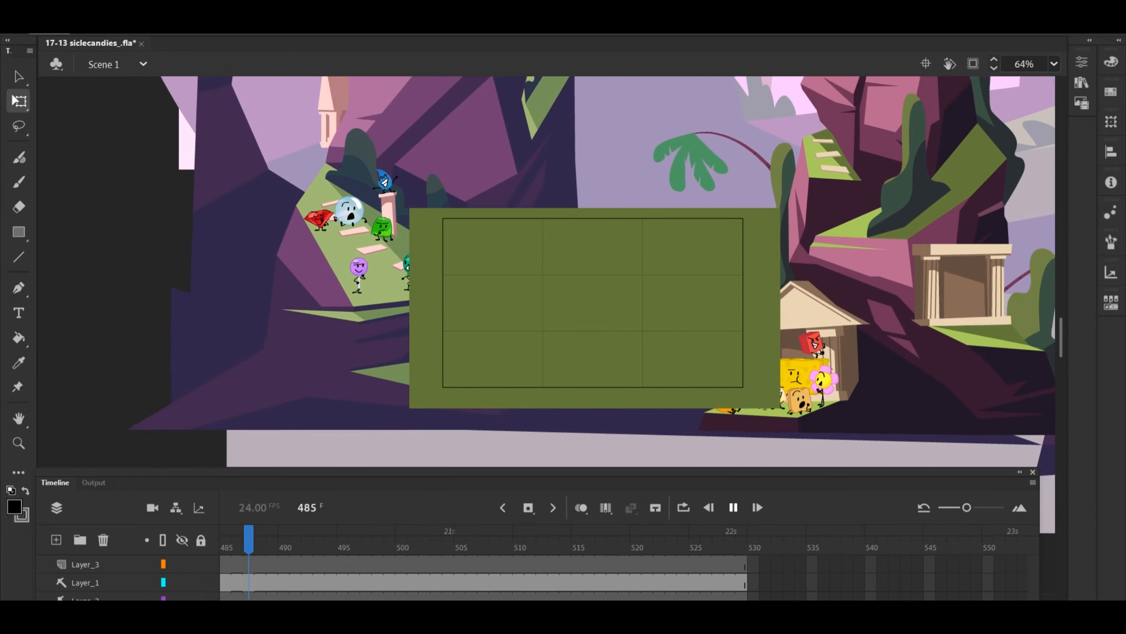
{"action": "left_click", "coordinate": [733, 507]}
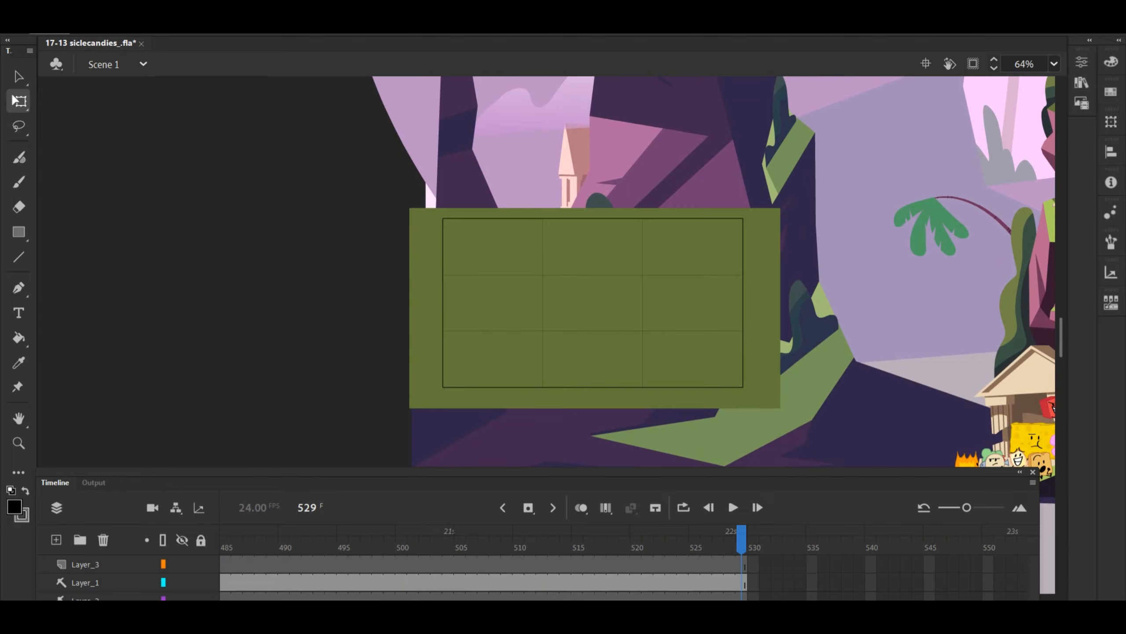
{"action": "left_click", "coordinate": [732, 508]}
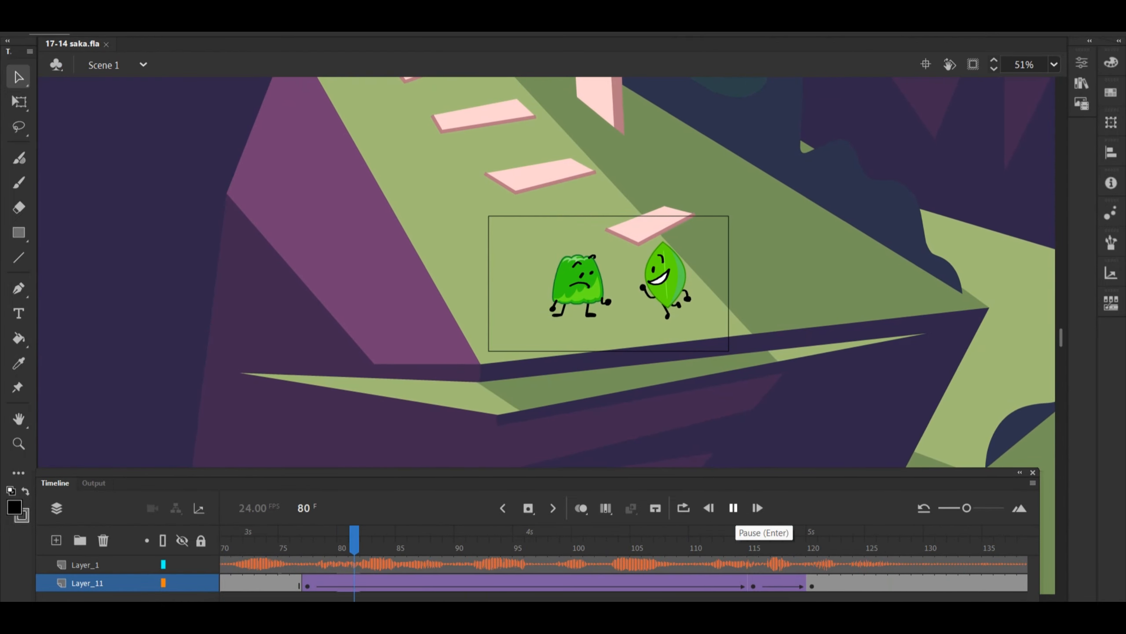
Play 17-14 saka, then start 17-15 yellow playing.
{"action": "left_click", "coordinate": [757, 508]}
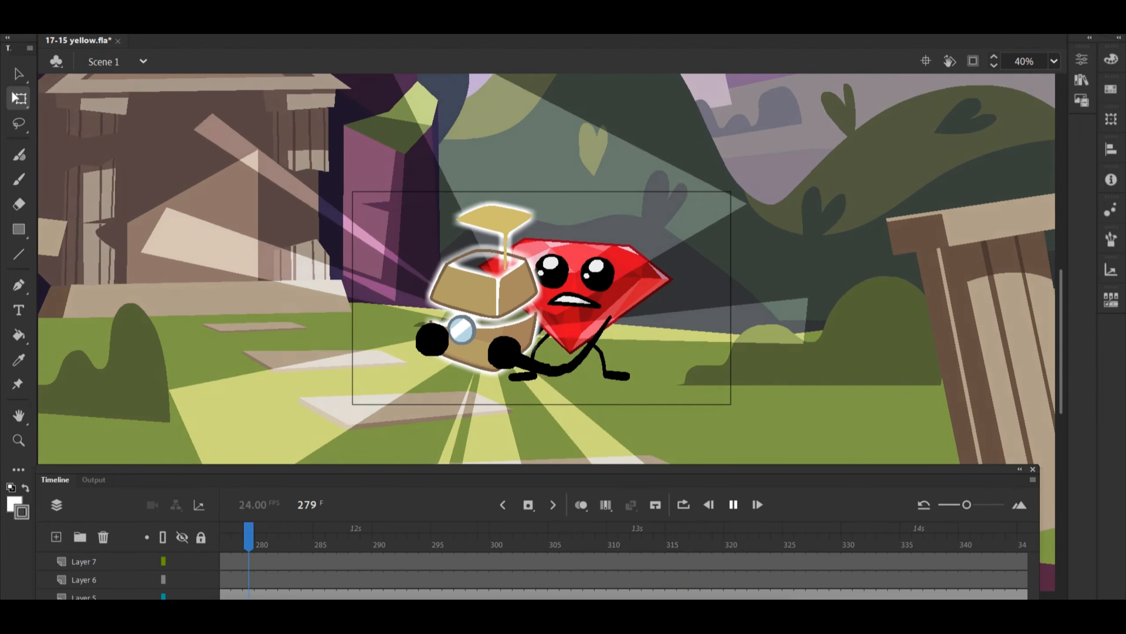
Play 17-15 yellow, then start 17-16 The Bird Gang playing.
{"action": "left_click", "coordinate": [811, 532]}
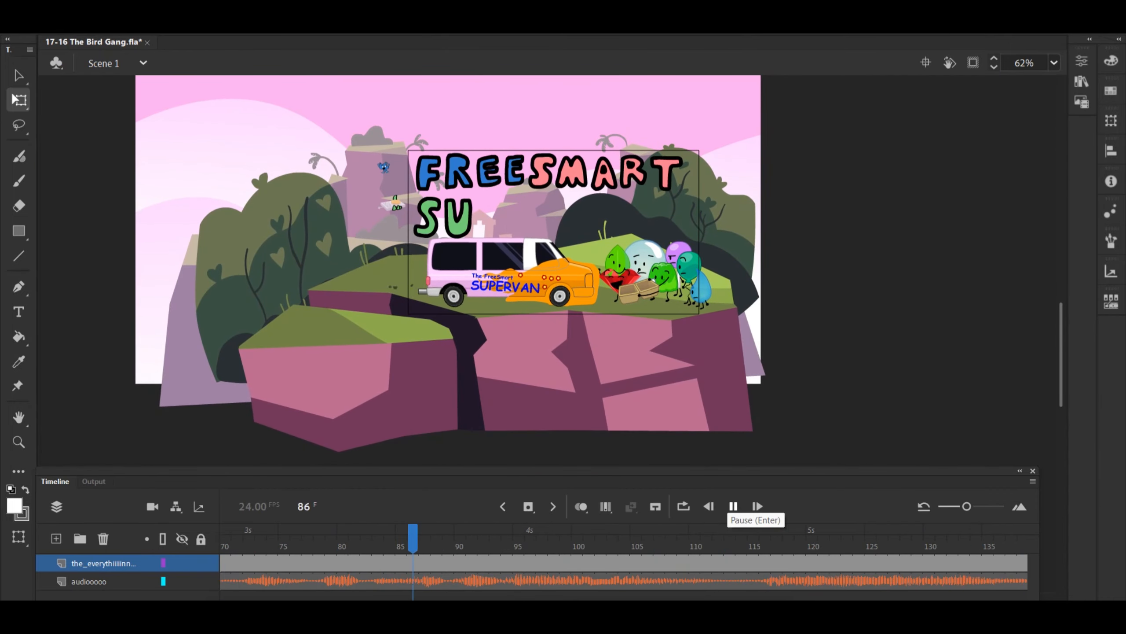
Play 17-16 The Bird Gang past frame 277, then start 17-17 ttguy.
{"action": "left_click", "coordinate": [733, 507]}
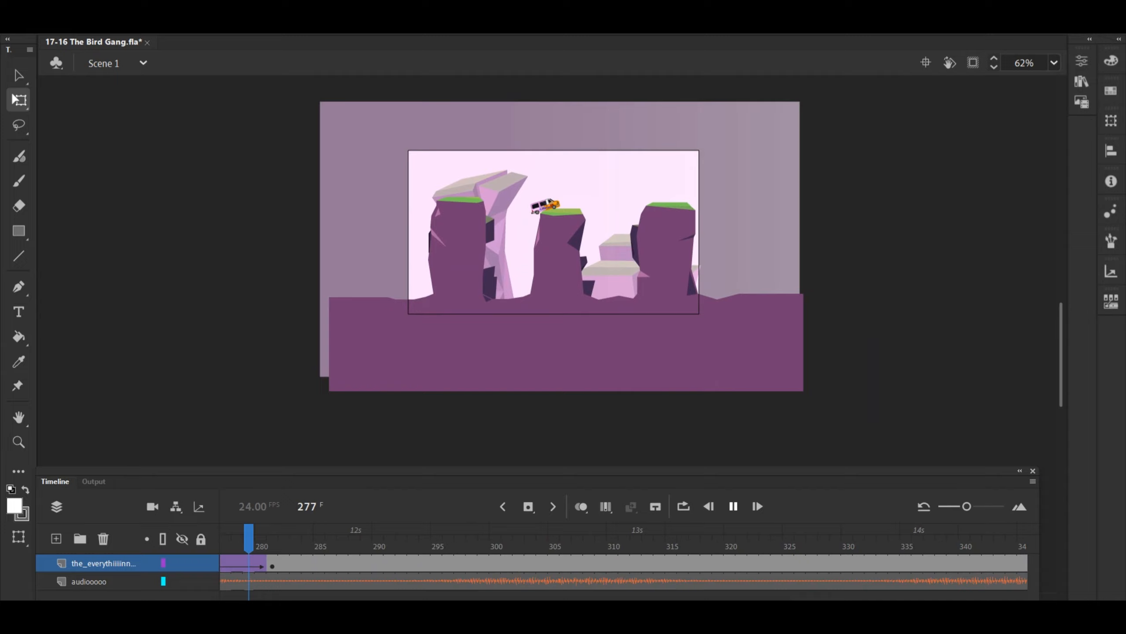
{"action": "left_click", "coordinate": [800, 535]}
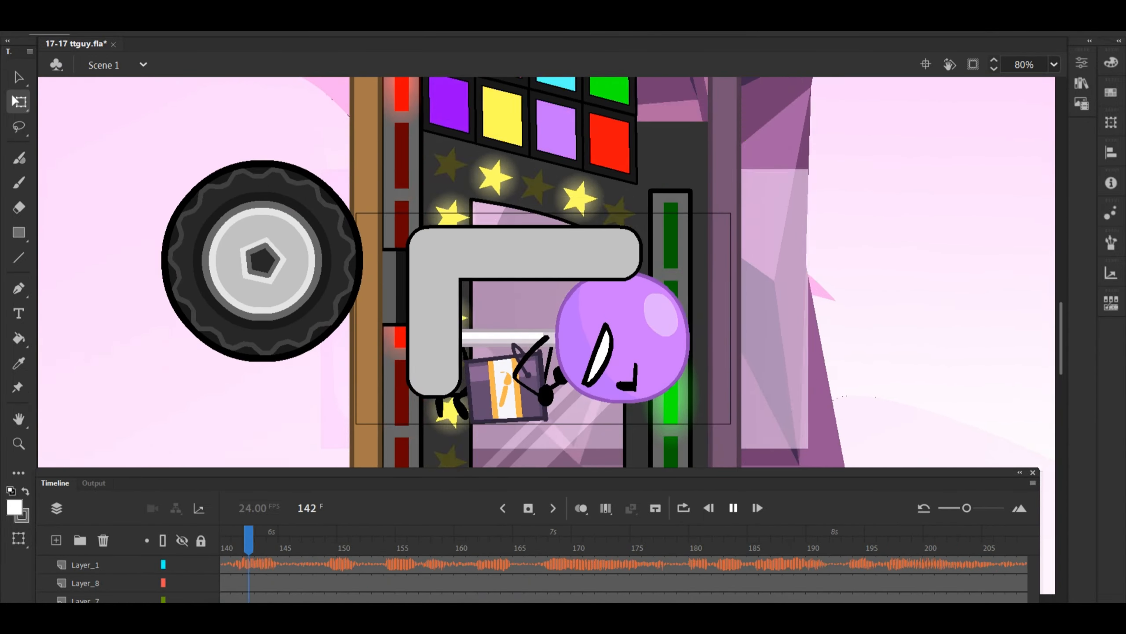
Play the 17-17 ttguy timeline past frame 284.
{"action": "left_click", "coordinate": [799, 535]}
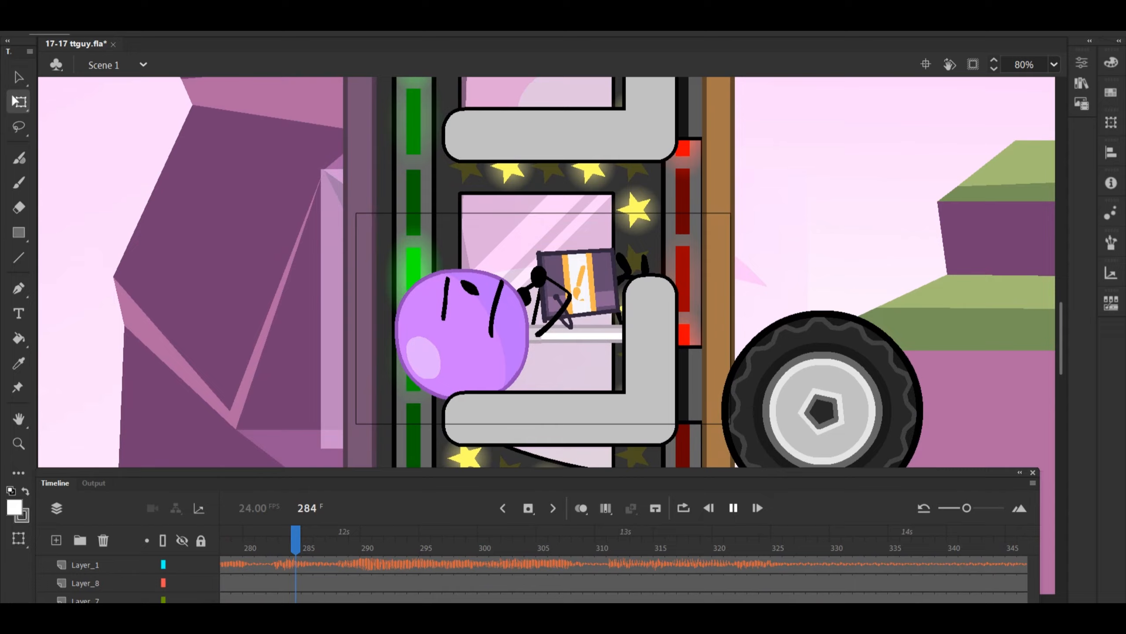
{"action": "left_click", "coordinate": [870, 535]}
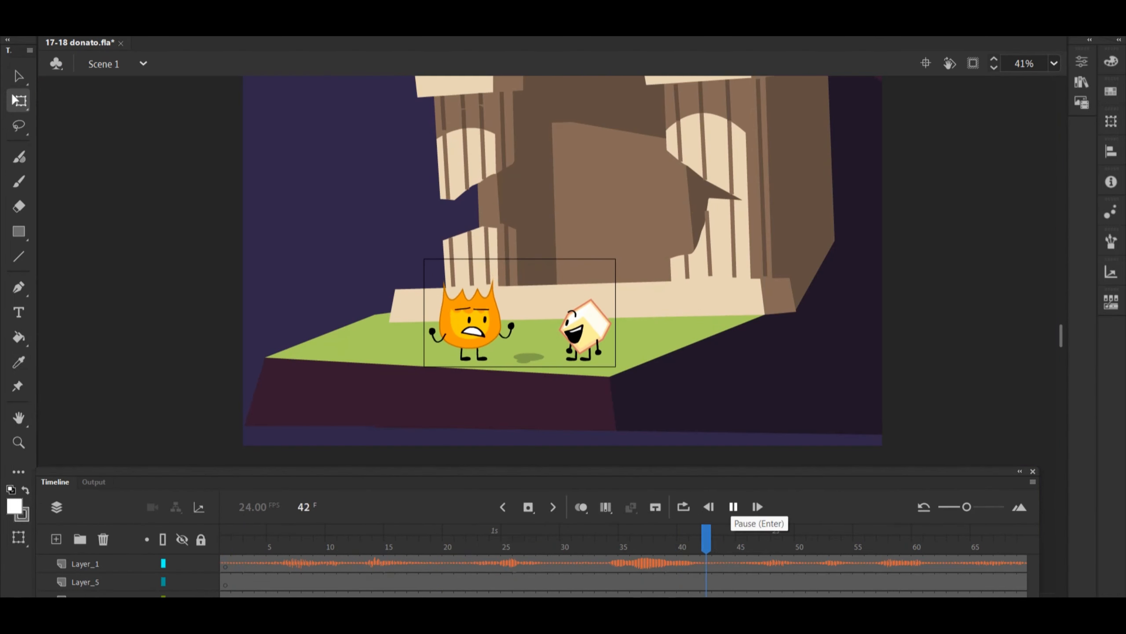
Play 17-18 donato past frame 424, then open and play 17-19 Webz.
{"action": "left_click", "coordinate": [733, 506]}
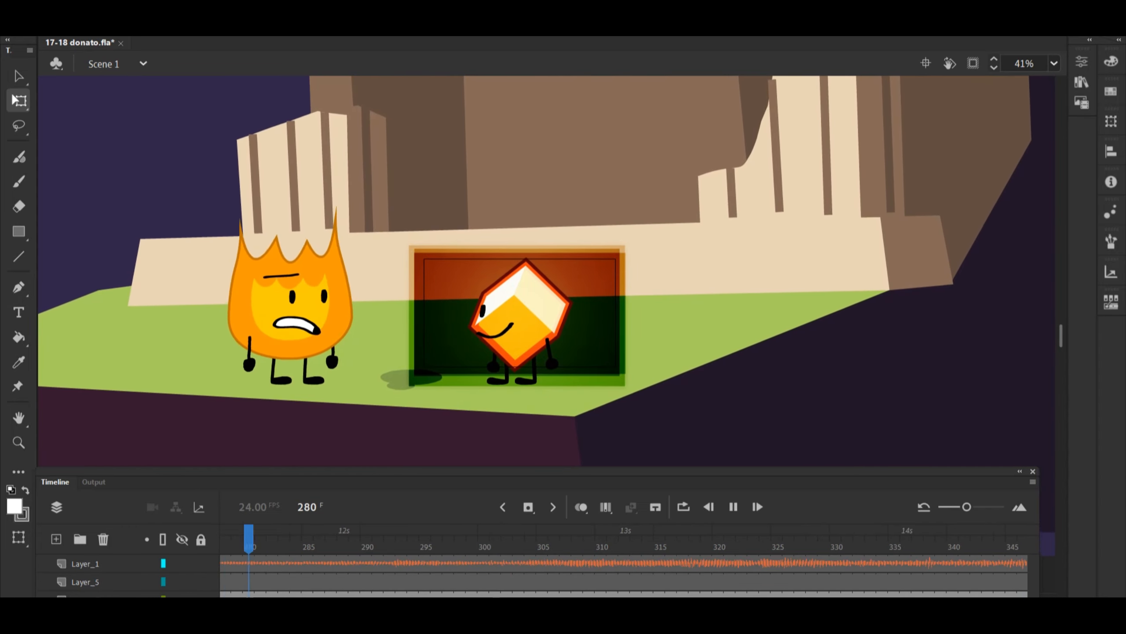
{"action": "left_click", "coordinate": [812, 533]}
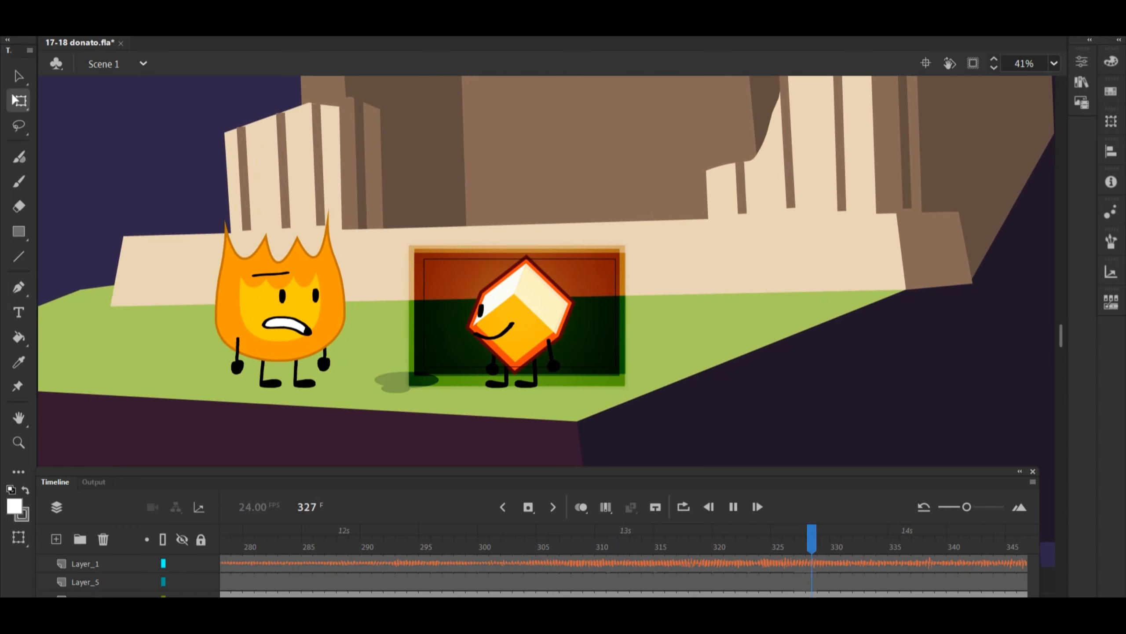
{"action": "left_click", "coordinate": [565, 534]}
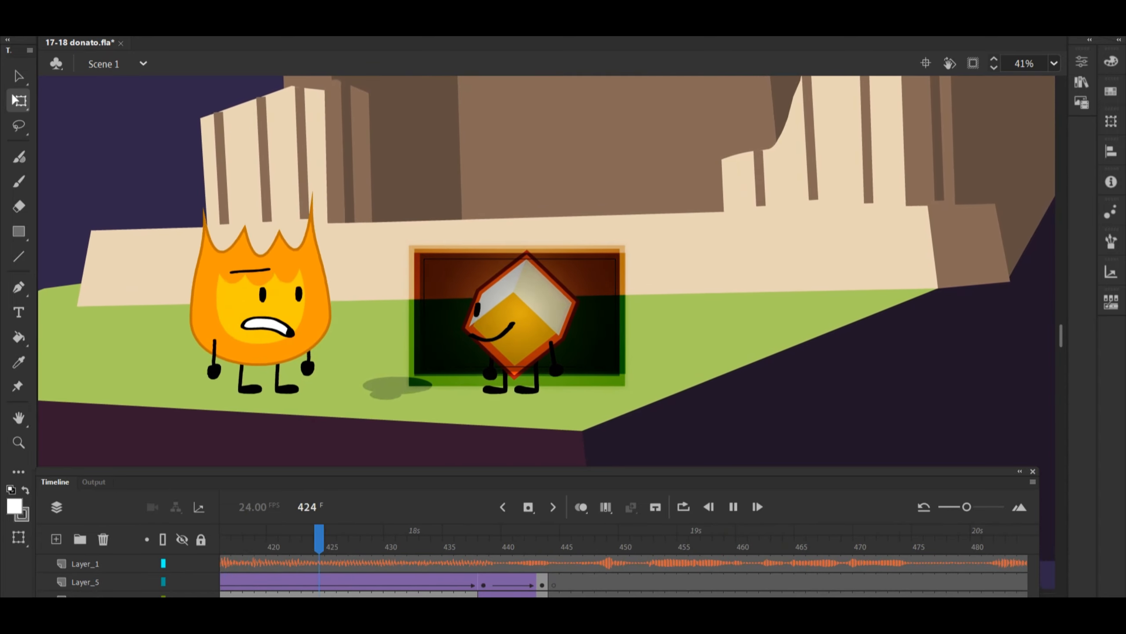
{"action": "left_click", "coordinate": [883, 535]}
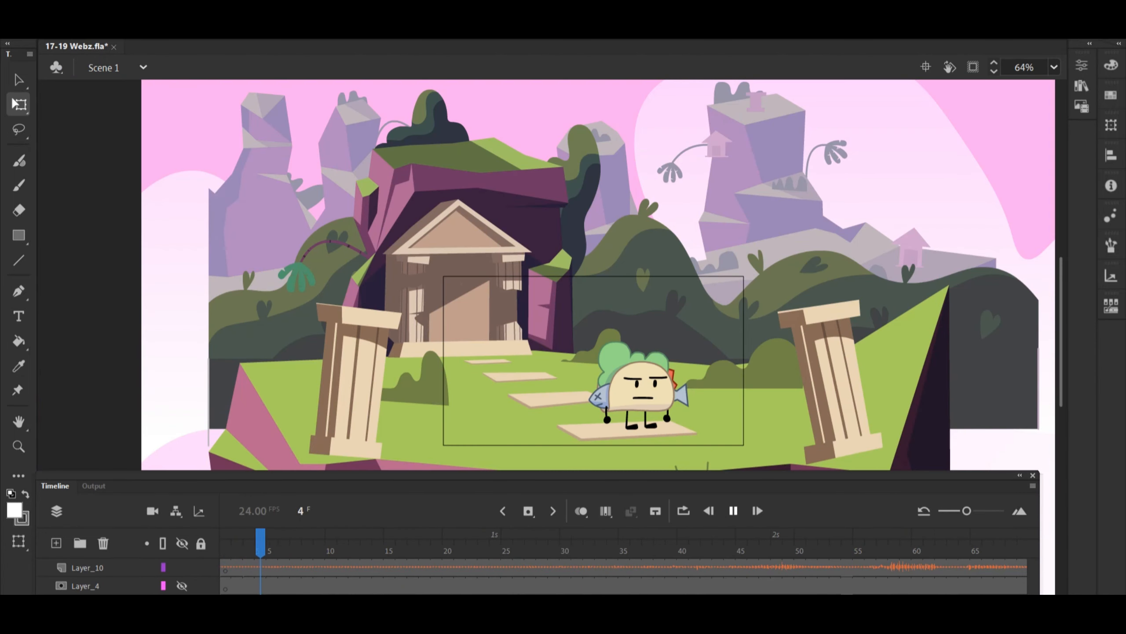
Play 17-19 Webz past frame 530, then start 17-20 WoopDoo playing.
{"action": "left_click", "coordinate": [734, 511]}
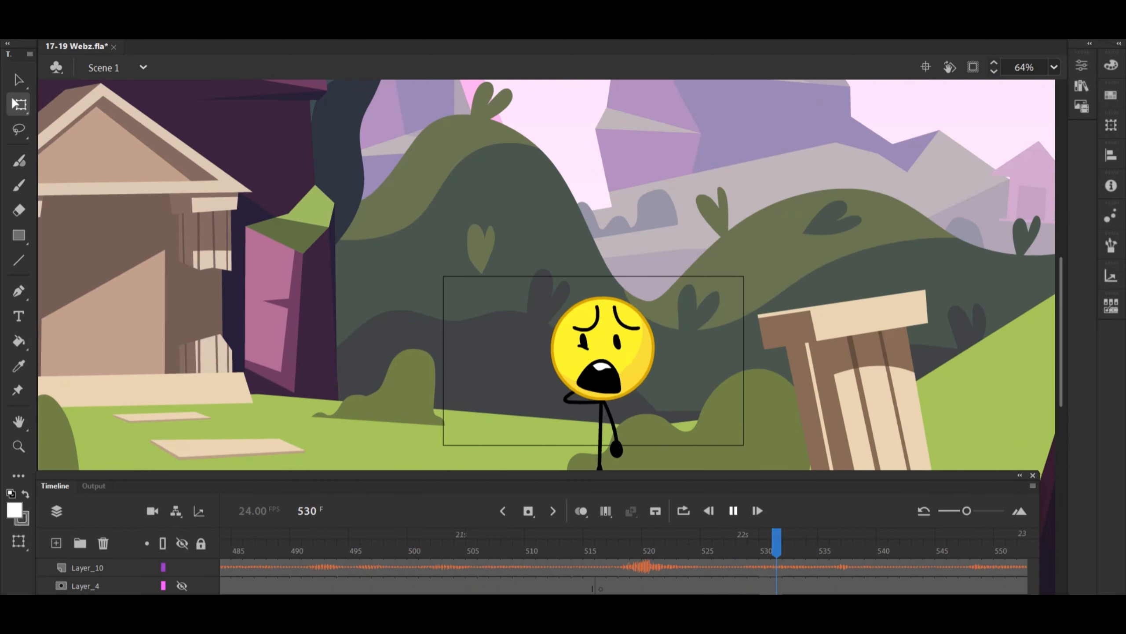
{"action": "left_click", "coordinate": [757, 510]}
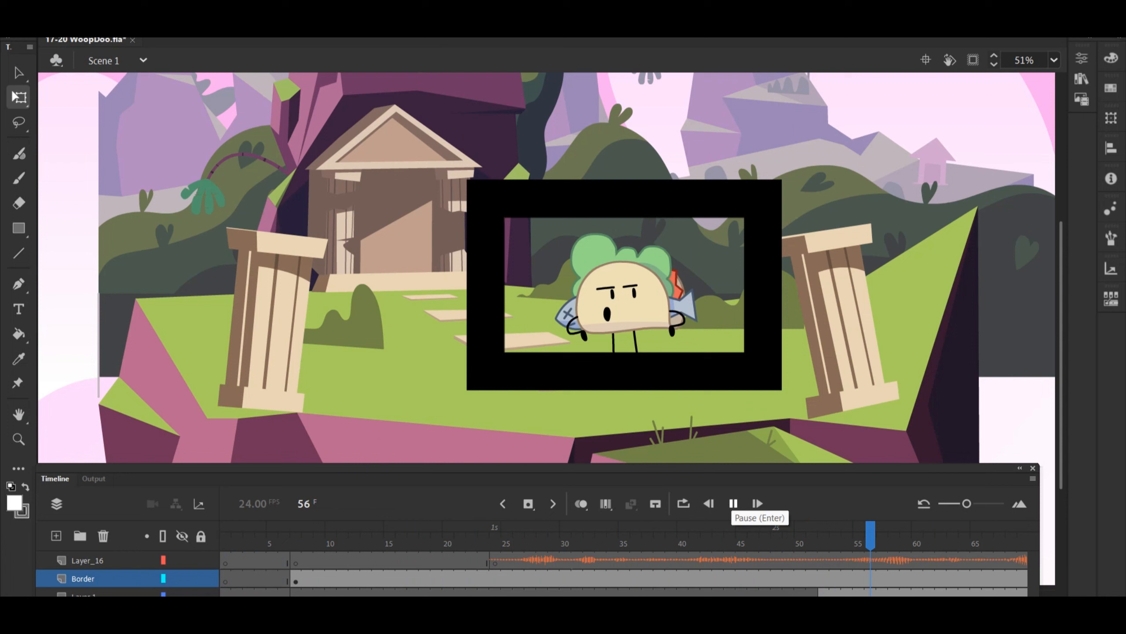
Play the 17-20 WoopDoo timeline past frame 200.
{"action": "left_click", "coordinate": [732, 503]}
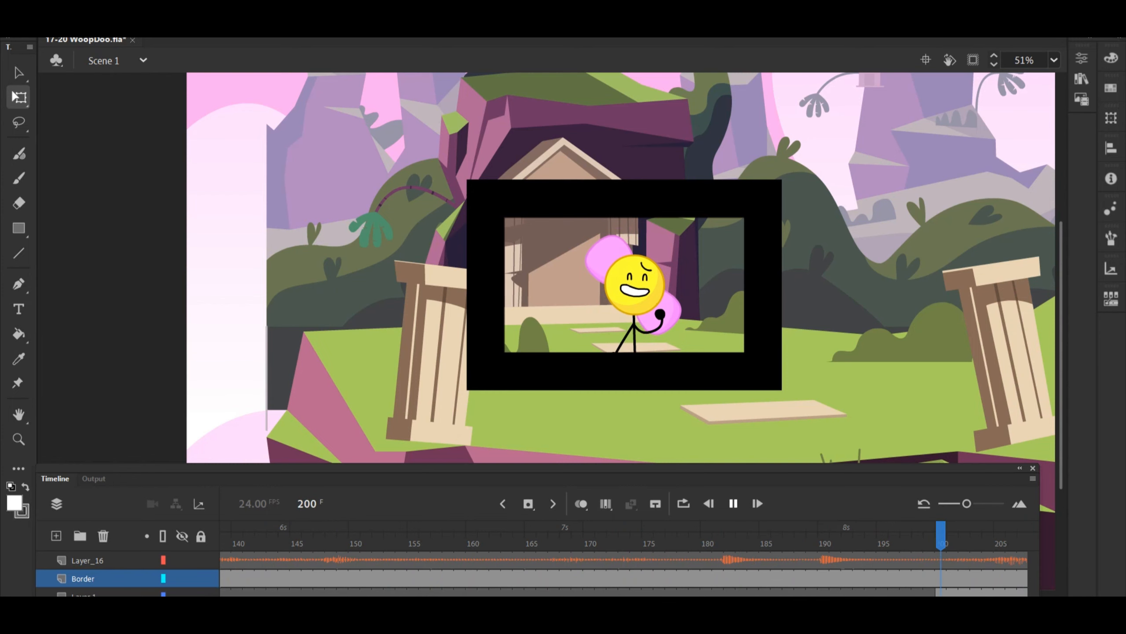
{"action": "left_click", "coordinate": [733, 503]}
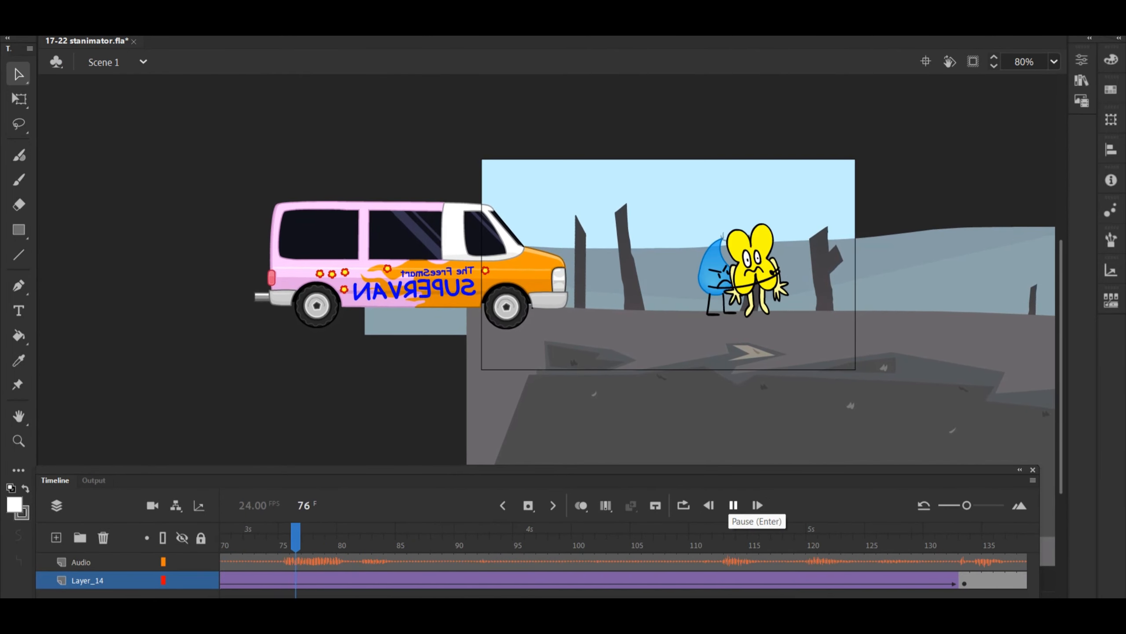
Play 17-22 stanimator past frame 507, then open and play 17-23 florence.
{"action": "left_click", "coordinate": [733, 505]}
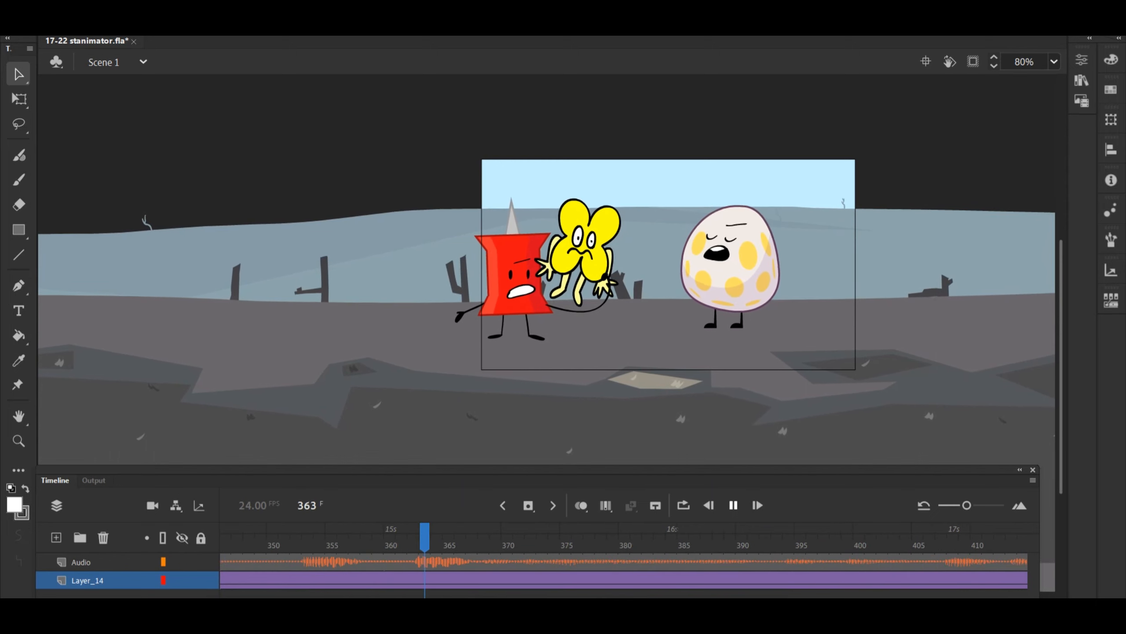
{"action": "left_click", "coordinate": [987, 532]}
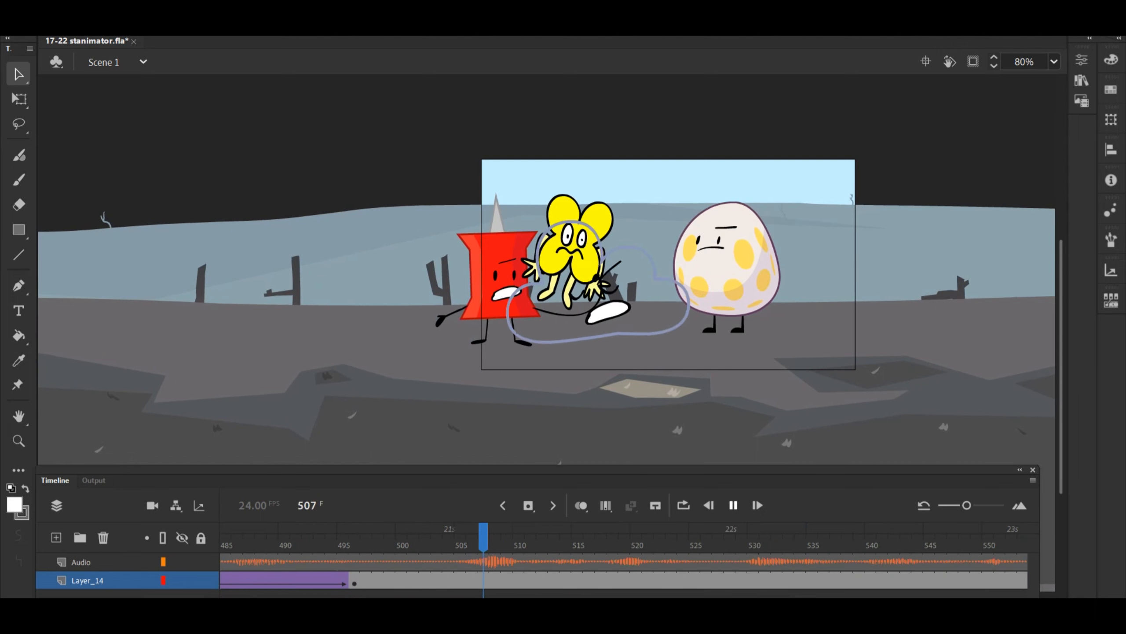
{"action": "left_click", "coordinate": [757, 505]}
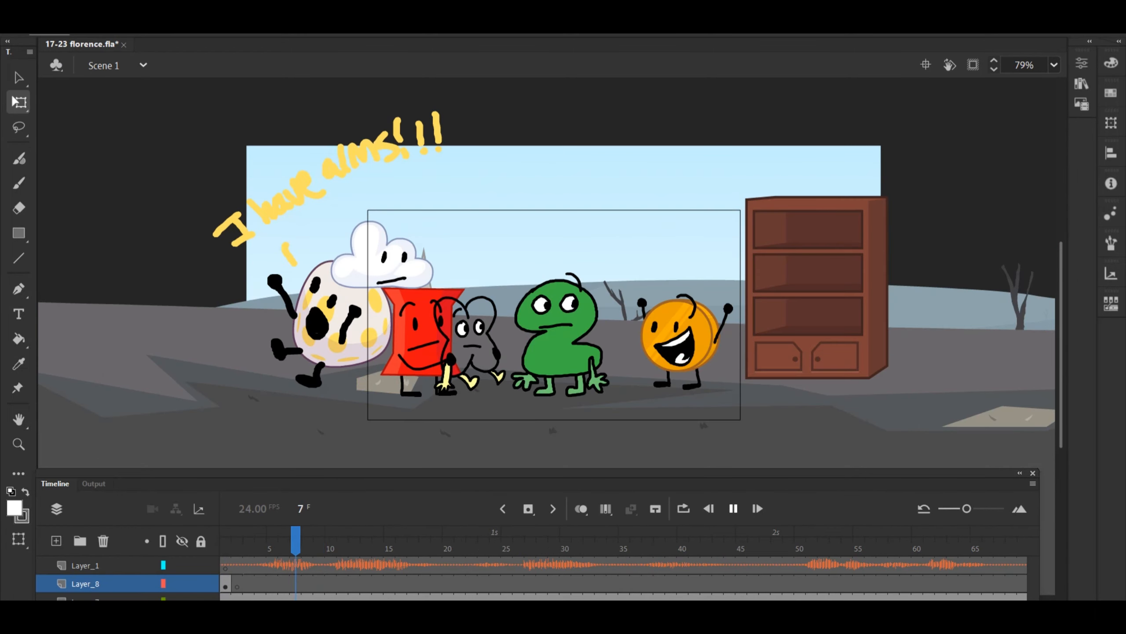
Play 17-23 florence.fla past frame 342, then start playing 17-24 TopHat.fla.
{"action": "left_click", "coordinate": [756, 509]}
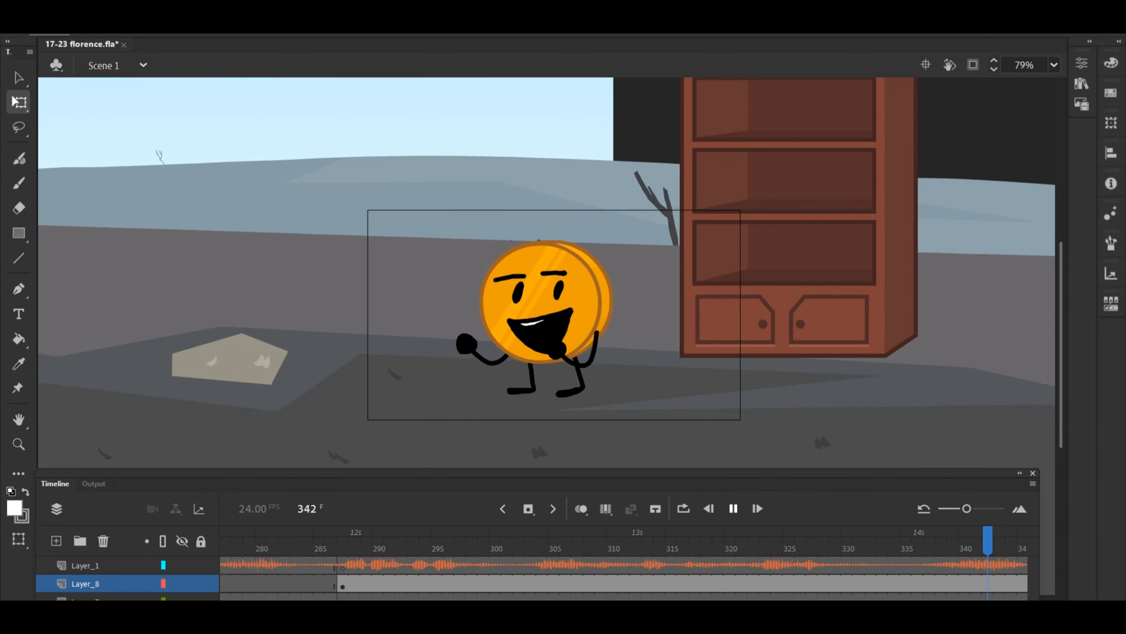
{"action": "left_click", "coordinate": [732, 507]}
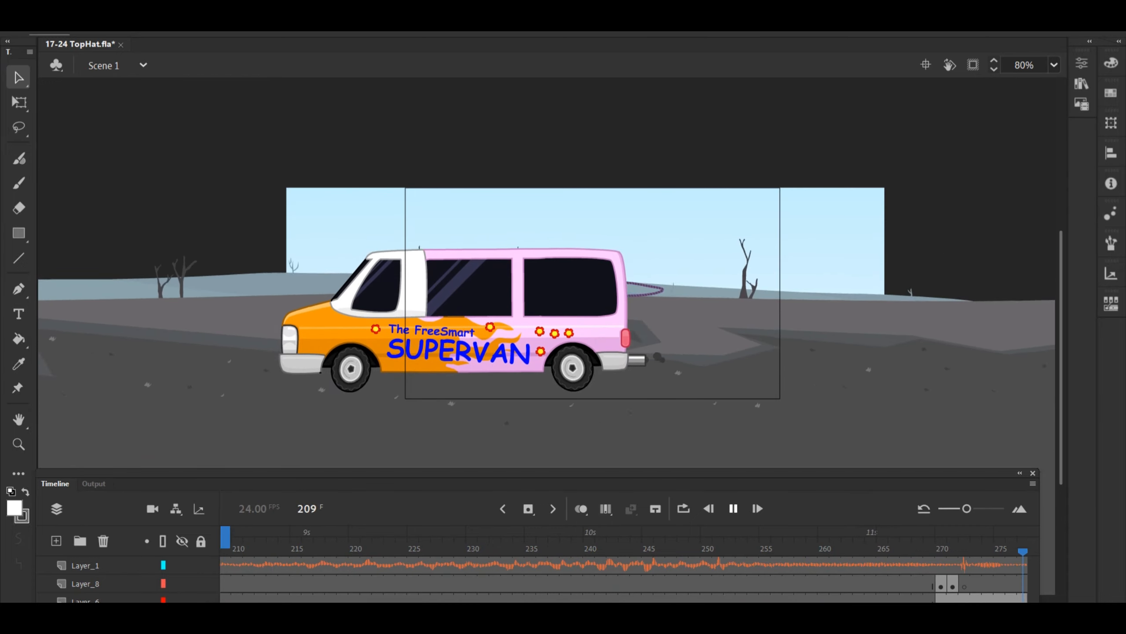
Play the TopHat van and rope shots past frame 258, then start 17-25 dubuc.fla.
{"action": "left_click", "coordinate": [801, 549]}
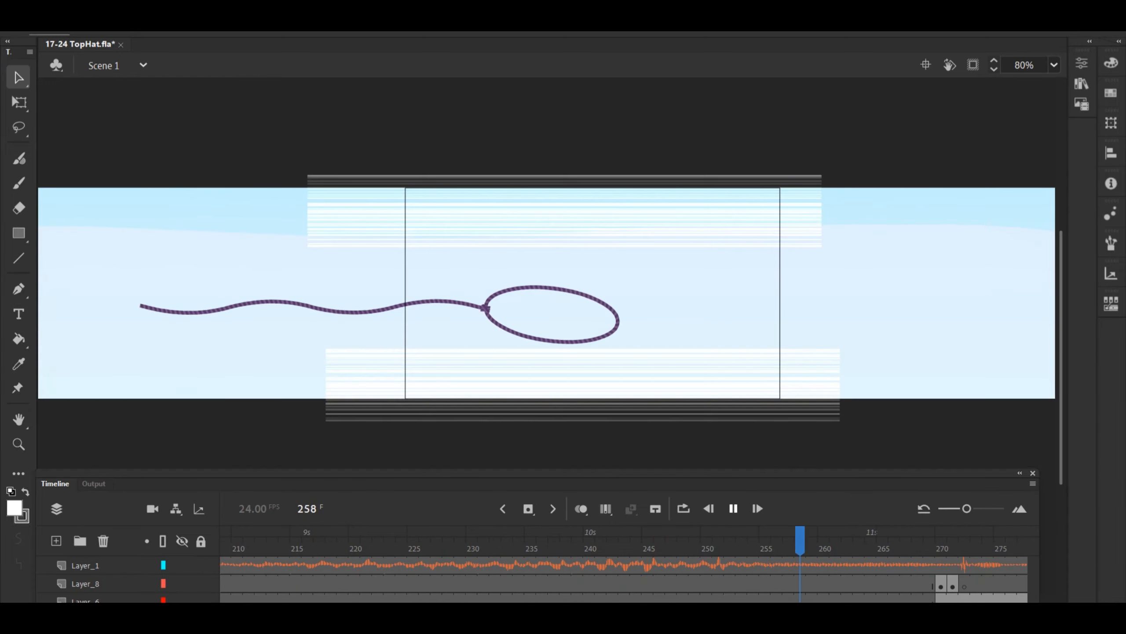
{"action": "left_click", "coordinate": [542, 535]}
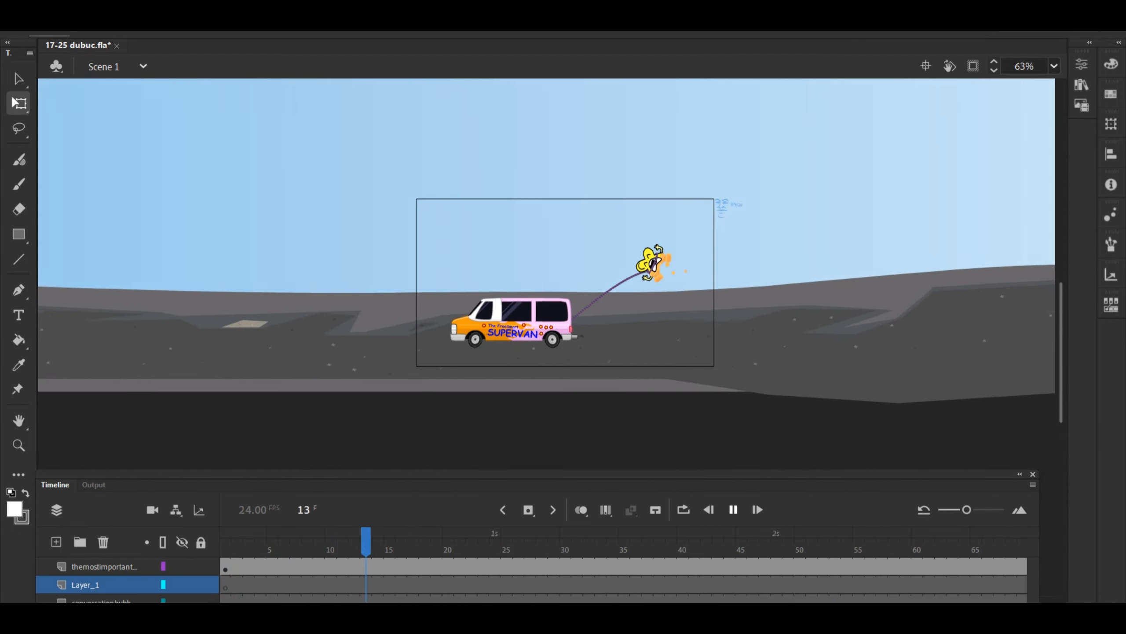
Play 17-25 dubuc.fla past frame 153, then start 17-26 TheAnimatedDrawings.fla playing.
{"action": "left_click", "coordinate": [732, 509]}
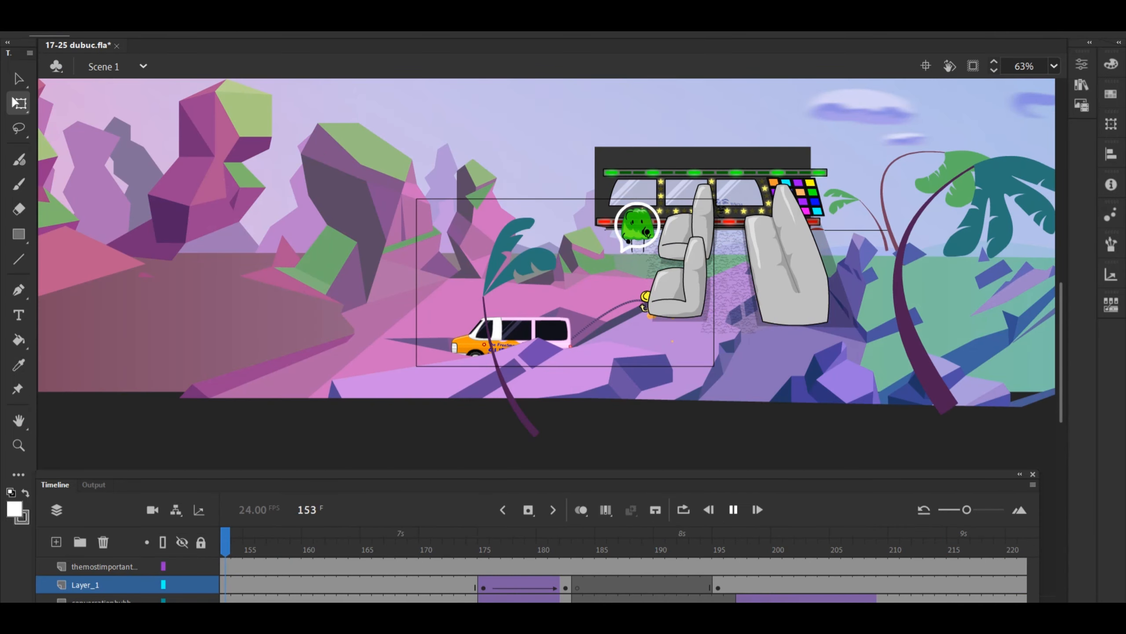
{"action": "left_click", "coordinate": [836, 535]}
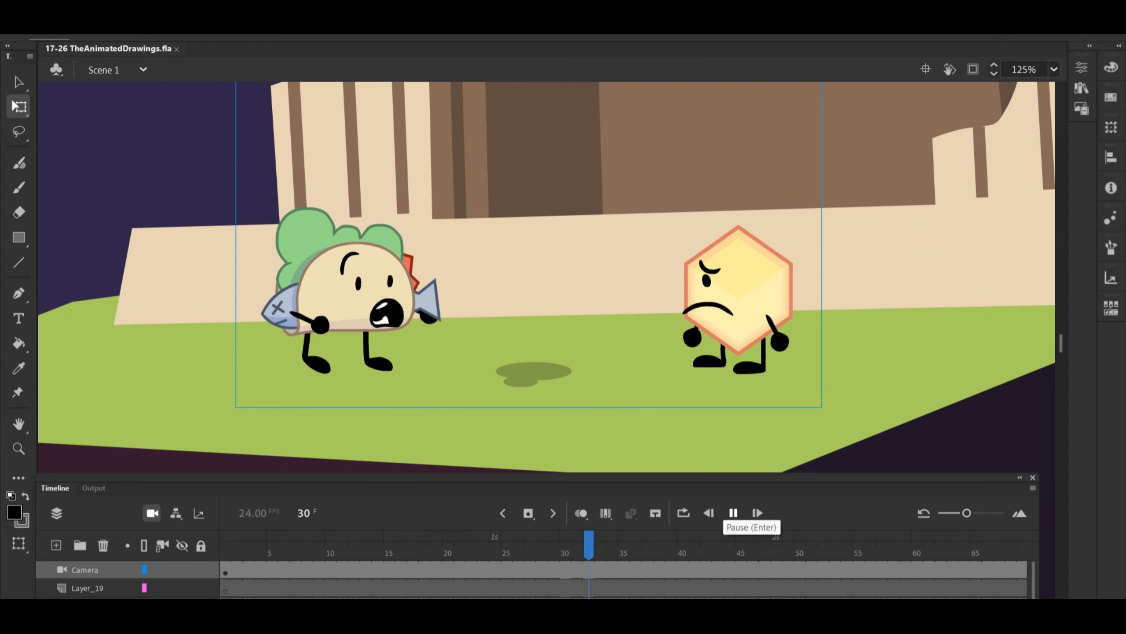
Play TheAnimatedDrawings past frame 414, then bring up 17-27 enda.fla at frame 311.
{"action": "left_click", "coordinate": [733, 512]}
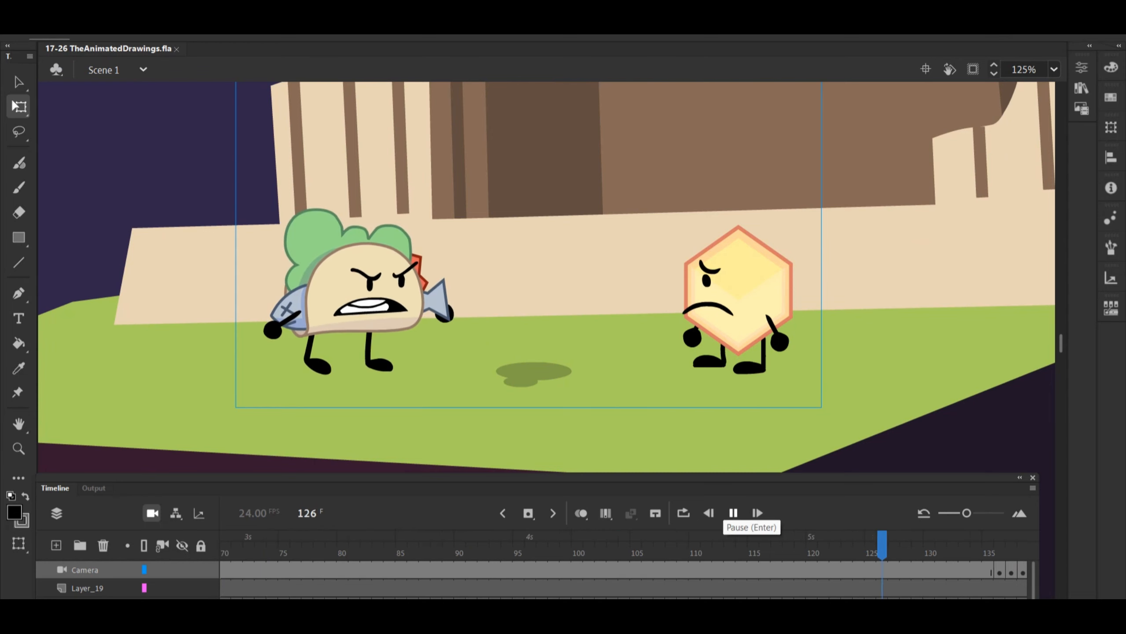
{"action": "left_click", "coordinate": [732, 512]}
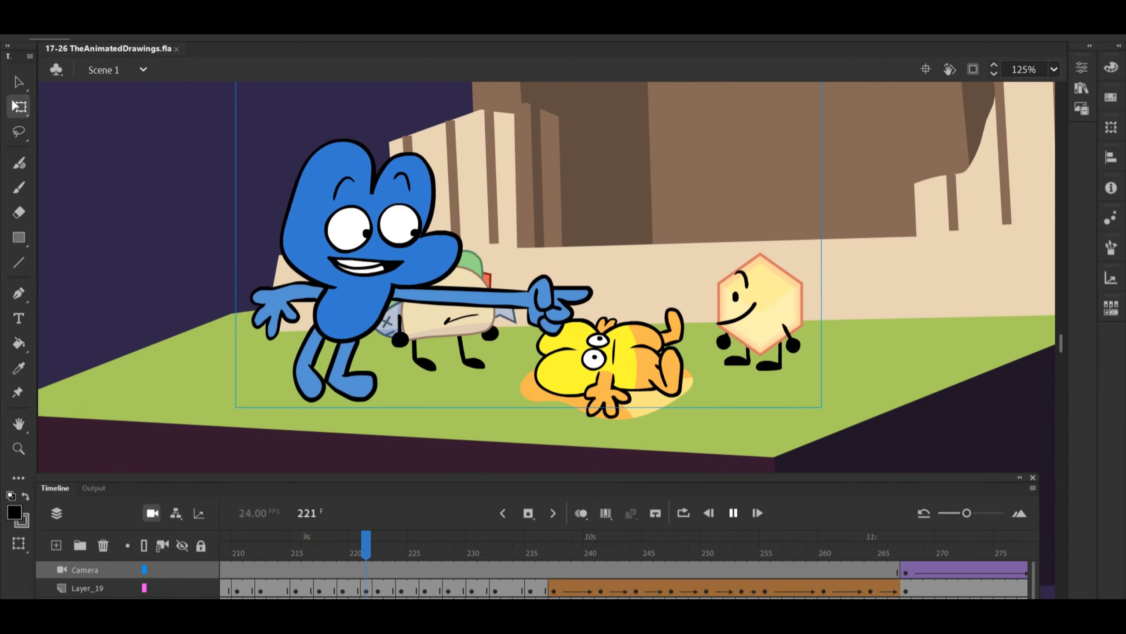
{"action": "left_click", "coordinate": [942, 538]}
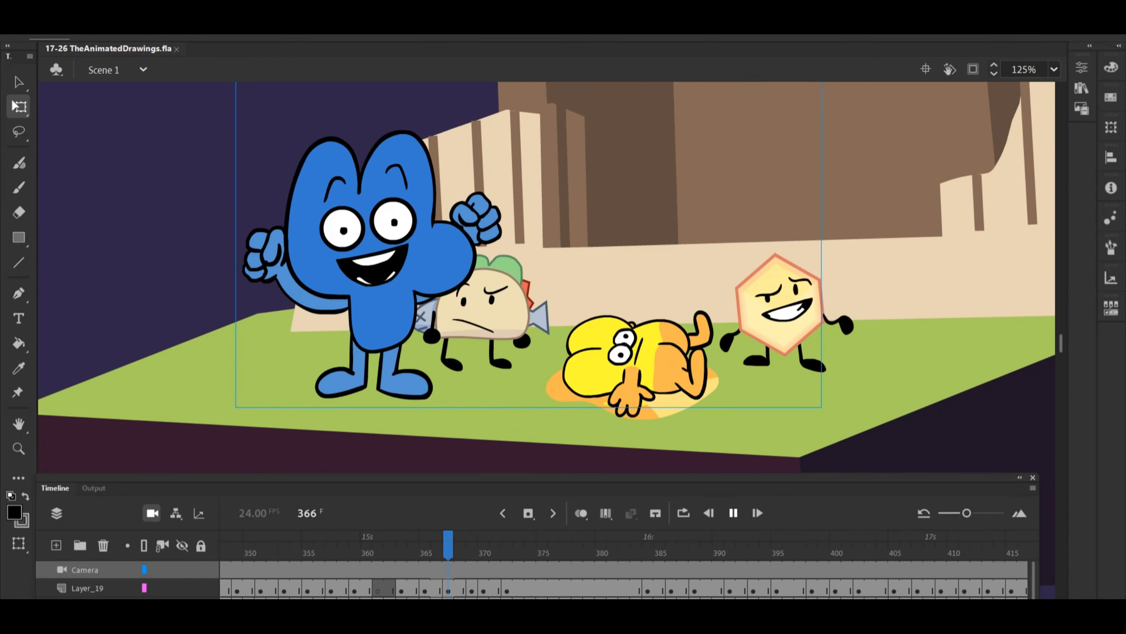
{"action": "left_click", "coordinate": [1012, 538]}
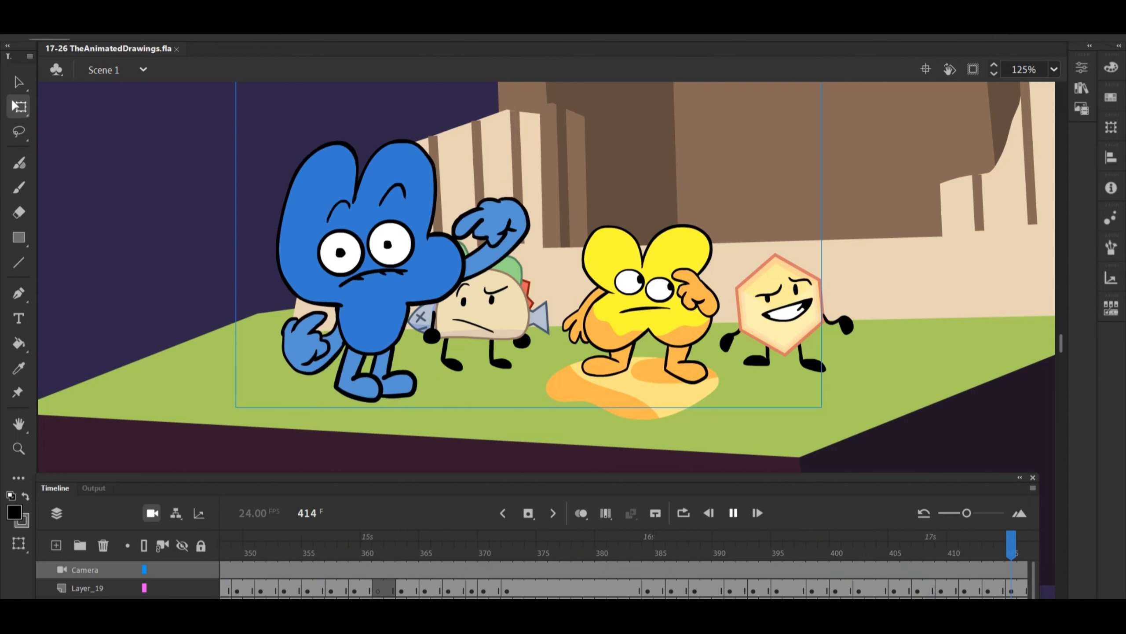
{"action": "left_click", "coordinate": [733, 513]}
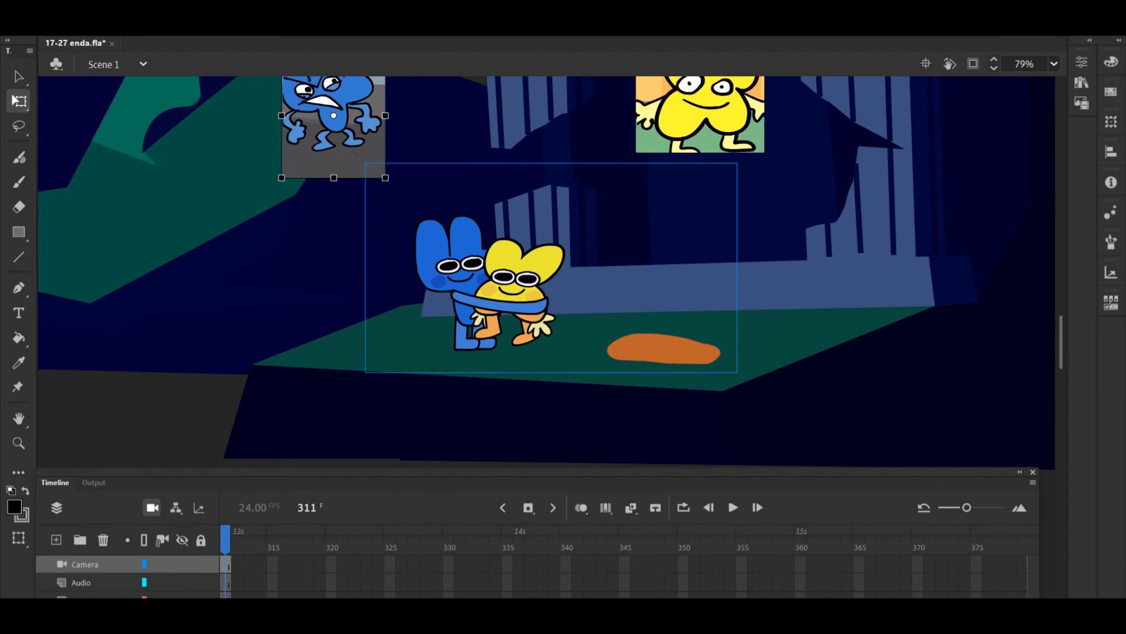
Play the enda night hug scene past frame 212, then start the 17-28edit van scene.
{"action": "left_click", "coordinate": [732, 507]}
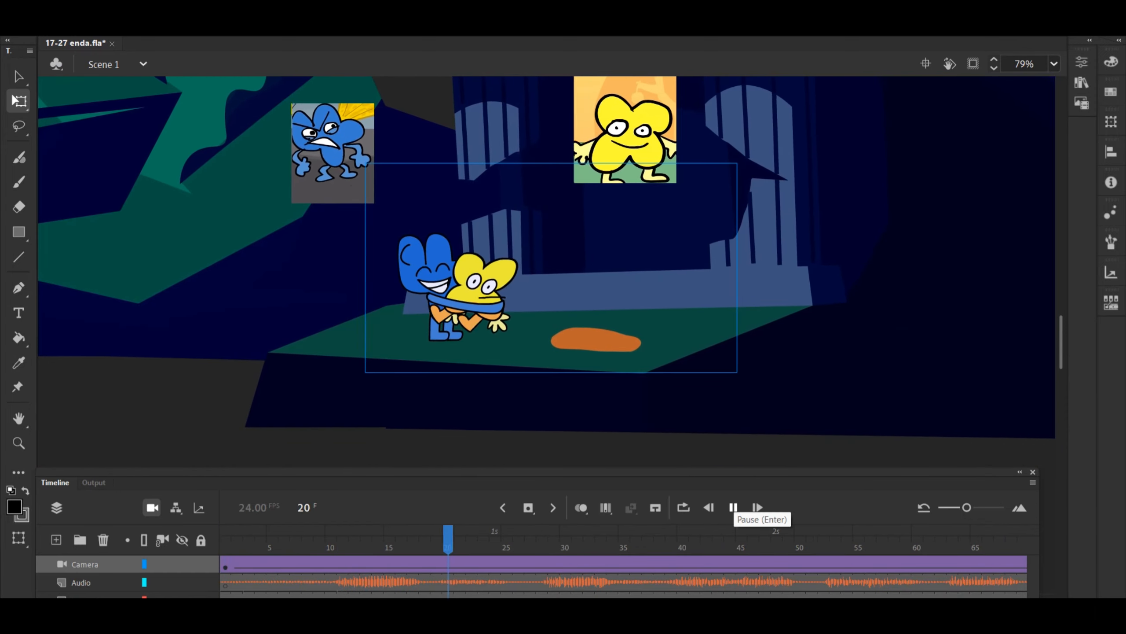
{"action": "left_click", "coordinate": [732, 506]}
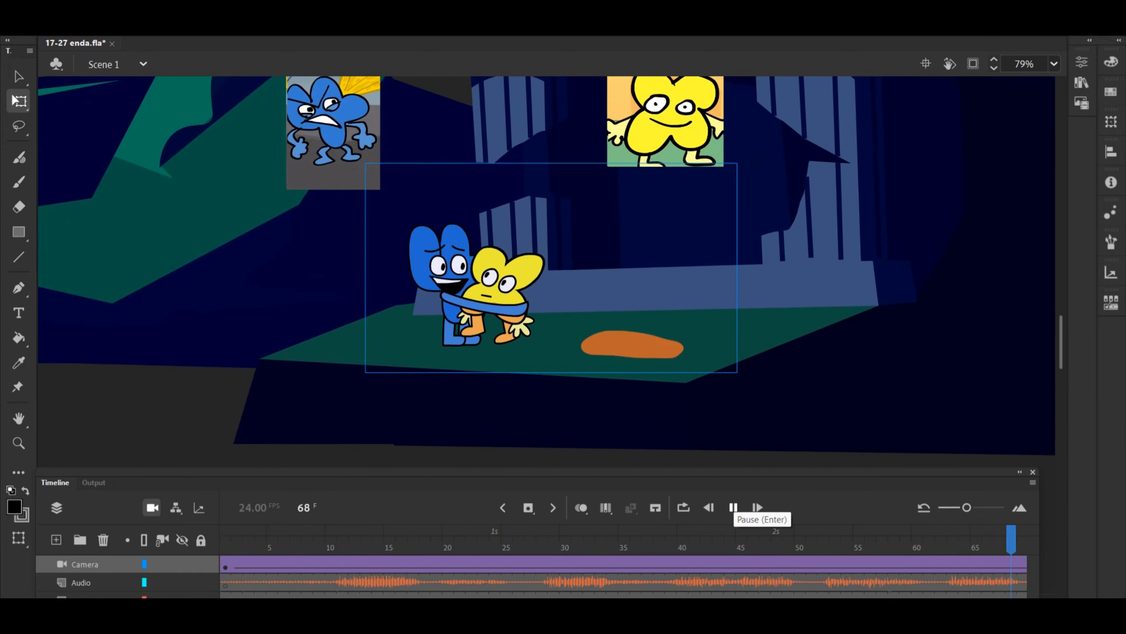
{"action": "left_click", "coordinate": [733, 507]}
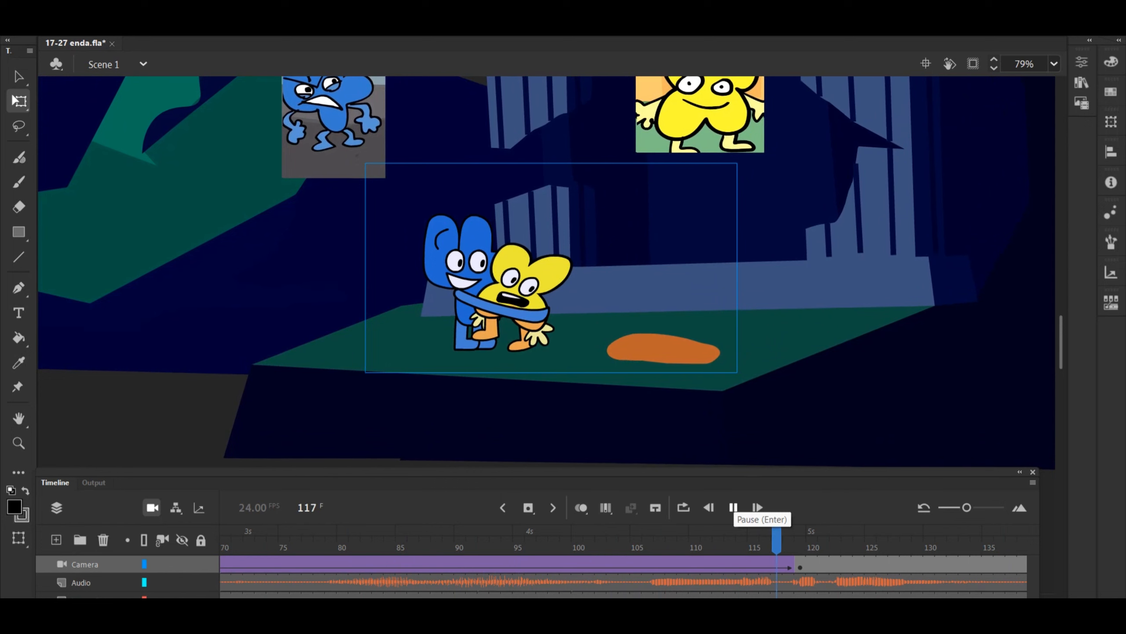
{"action": "left_click", "coordinate": [732, 508]}
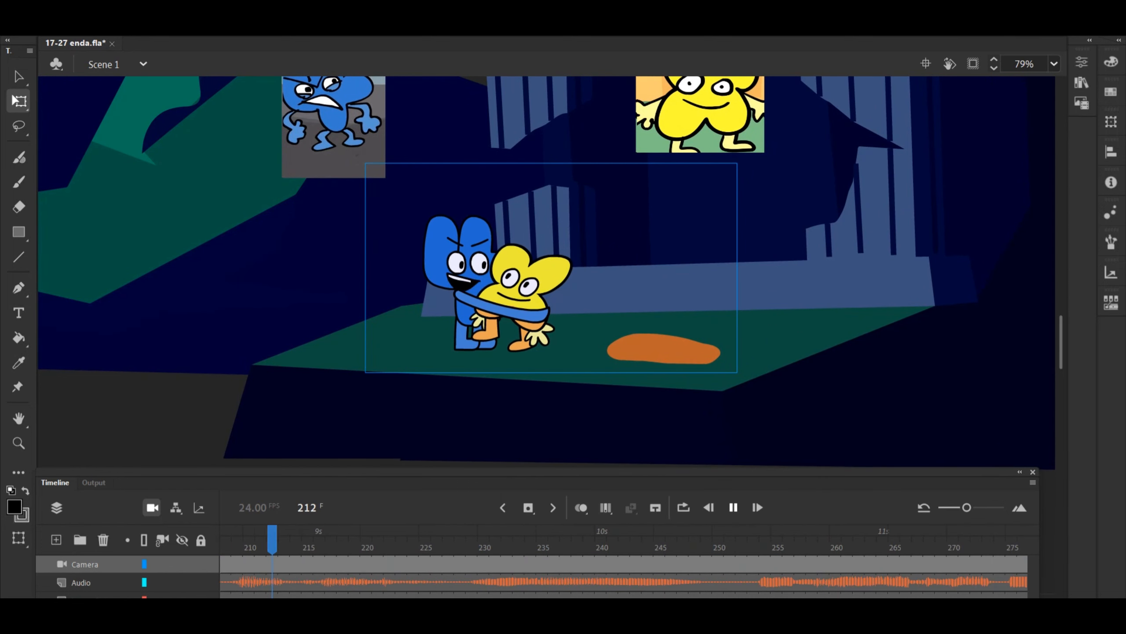
{"action": "left_click", "coordinate": [846, 534]}
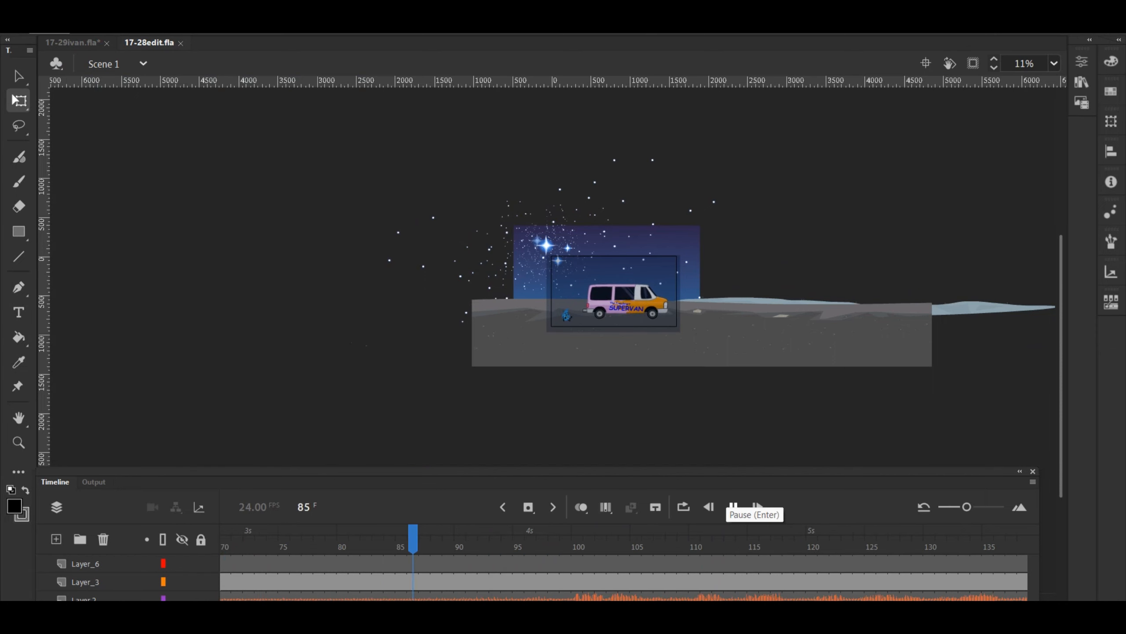
Play 17-28edit to frame 469, from the starry van exterior to passengers inside.
{"action": "left_click", "coordinate": [731, 506]}
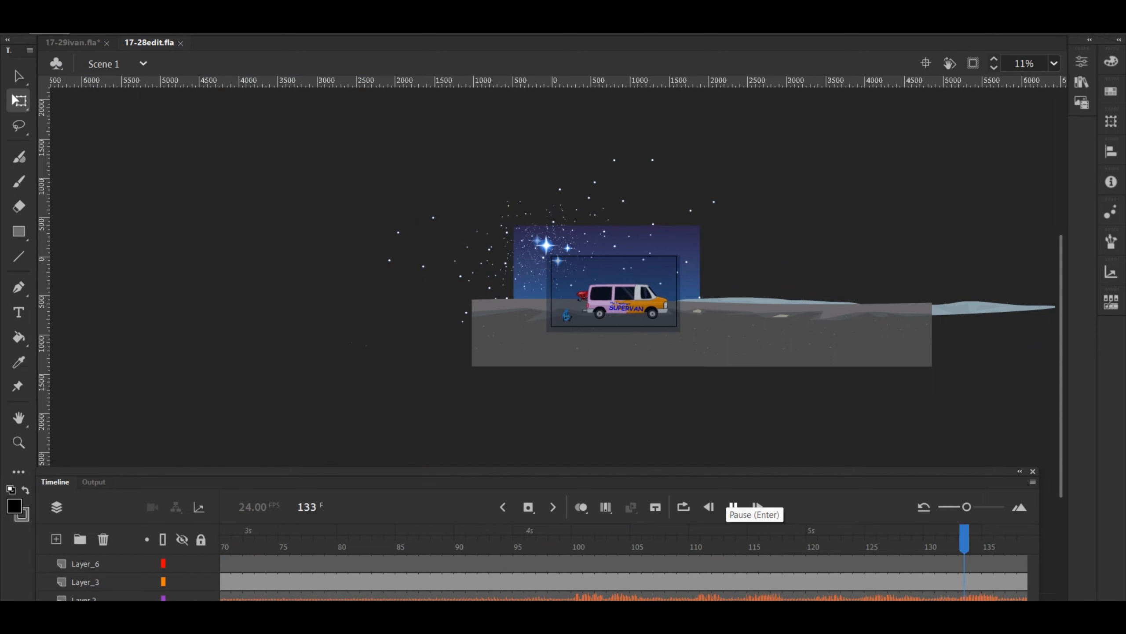
{"action": "left_click", "coordinate": [732, 506]}
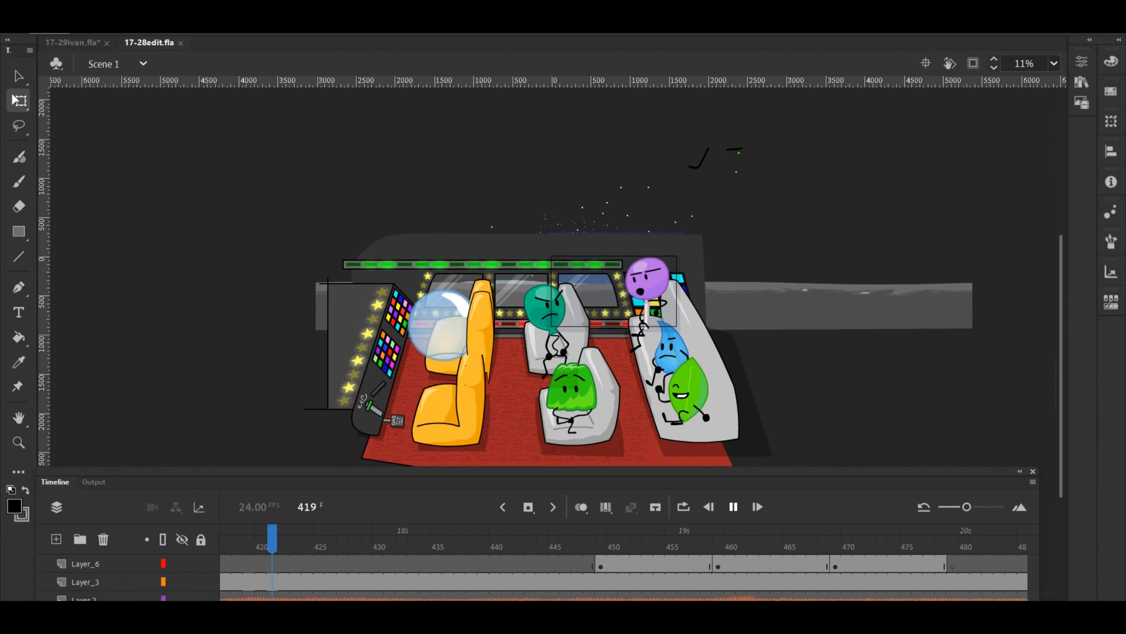
{"action": "left_click", "coordinate": [835, 533]}
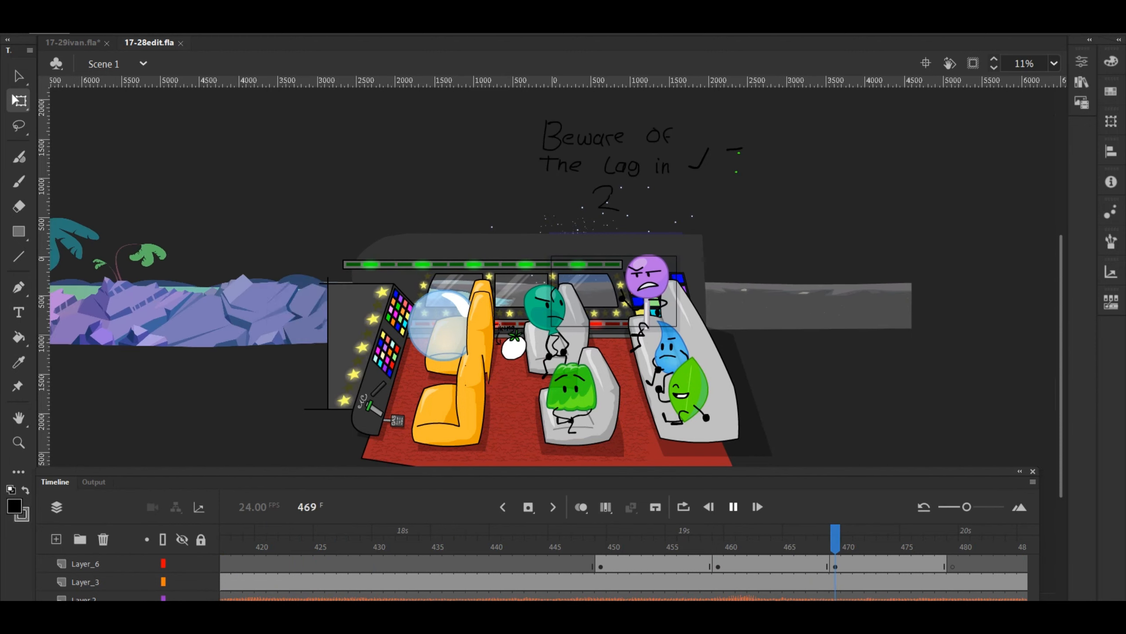